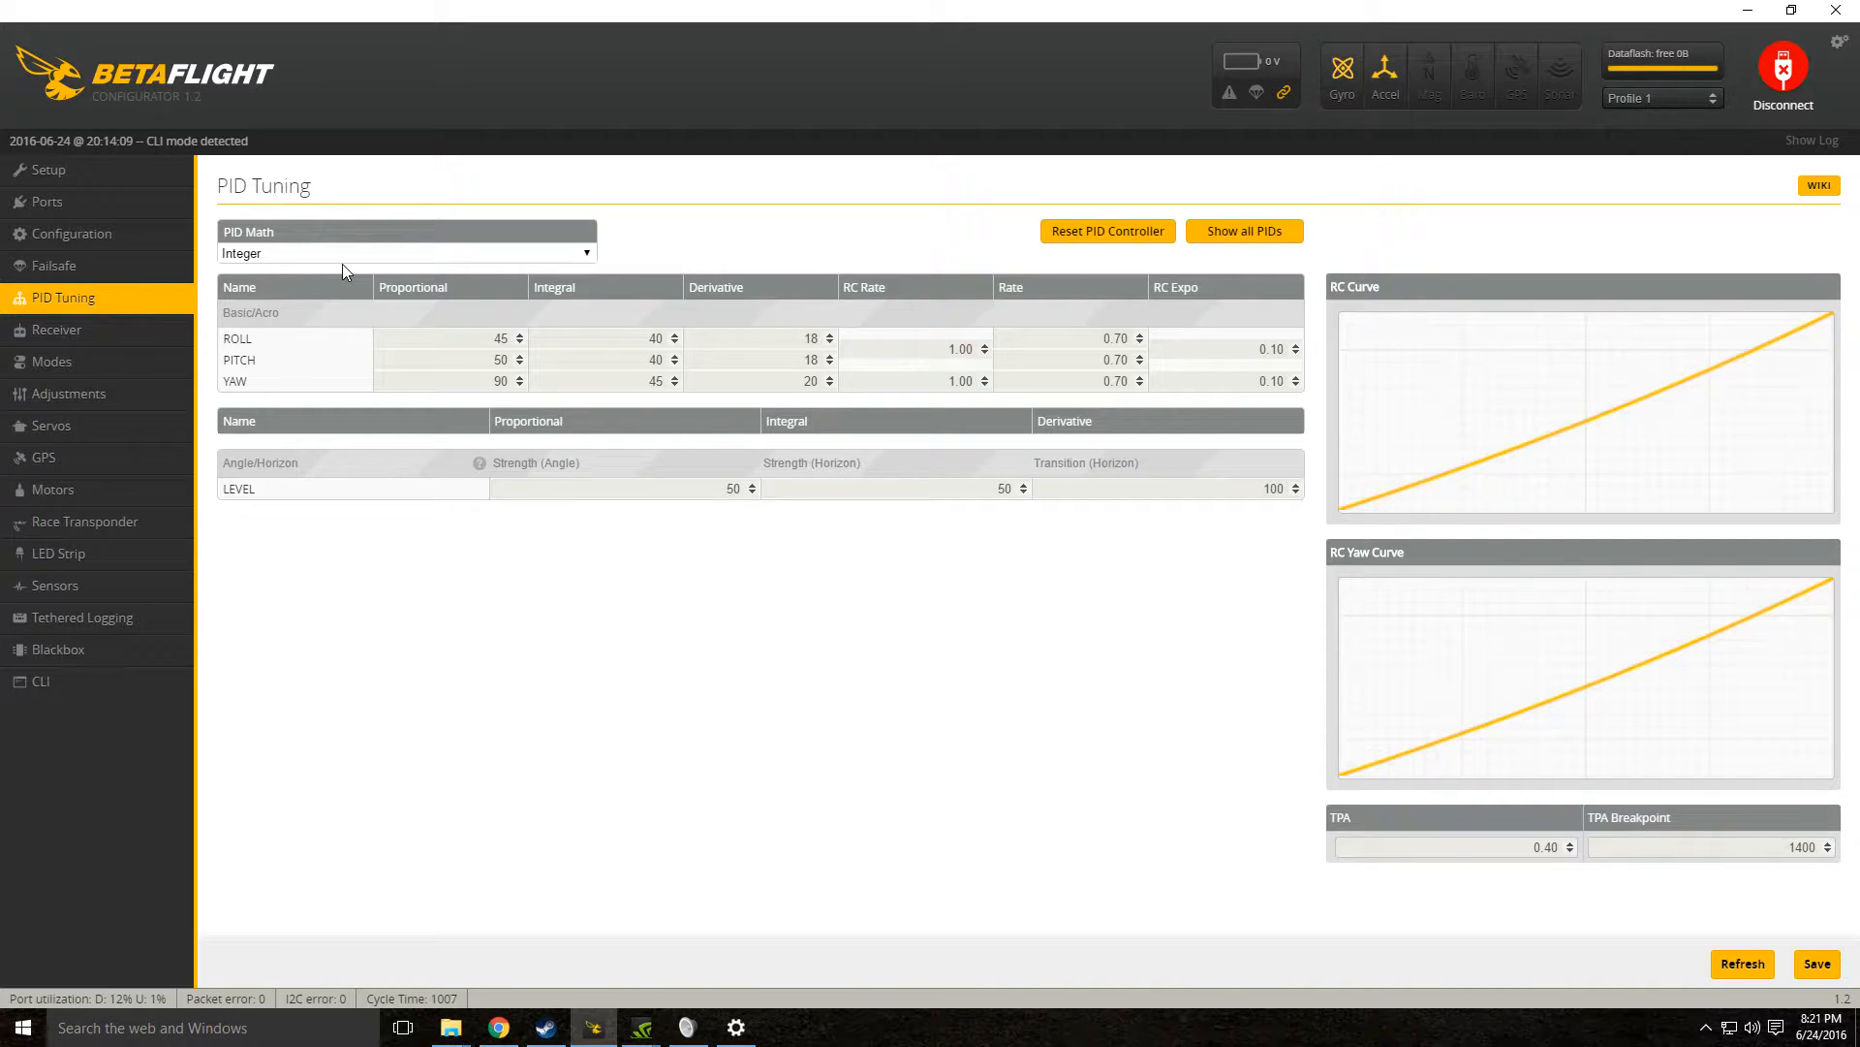
{"action": "mouse_move", "coordinate": [295, 258]}
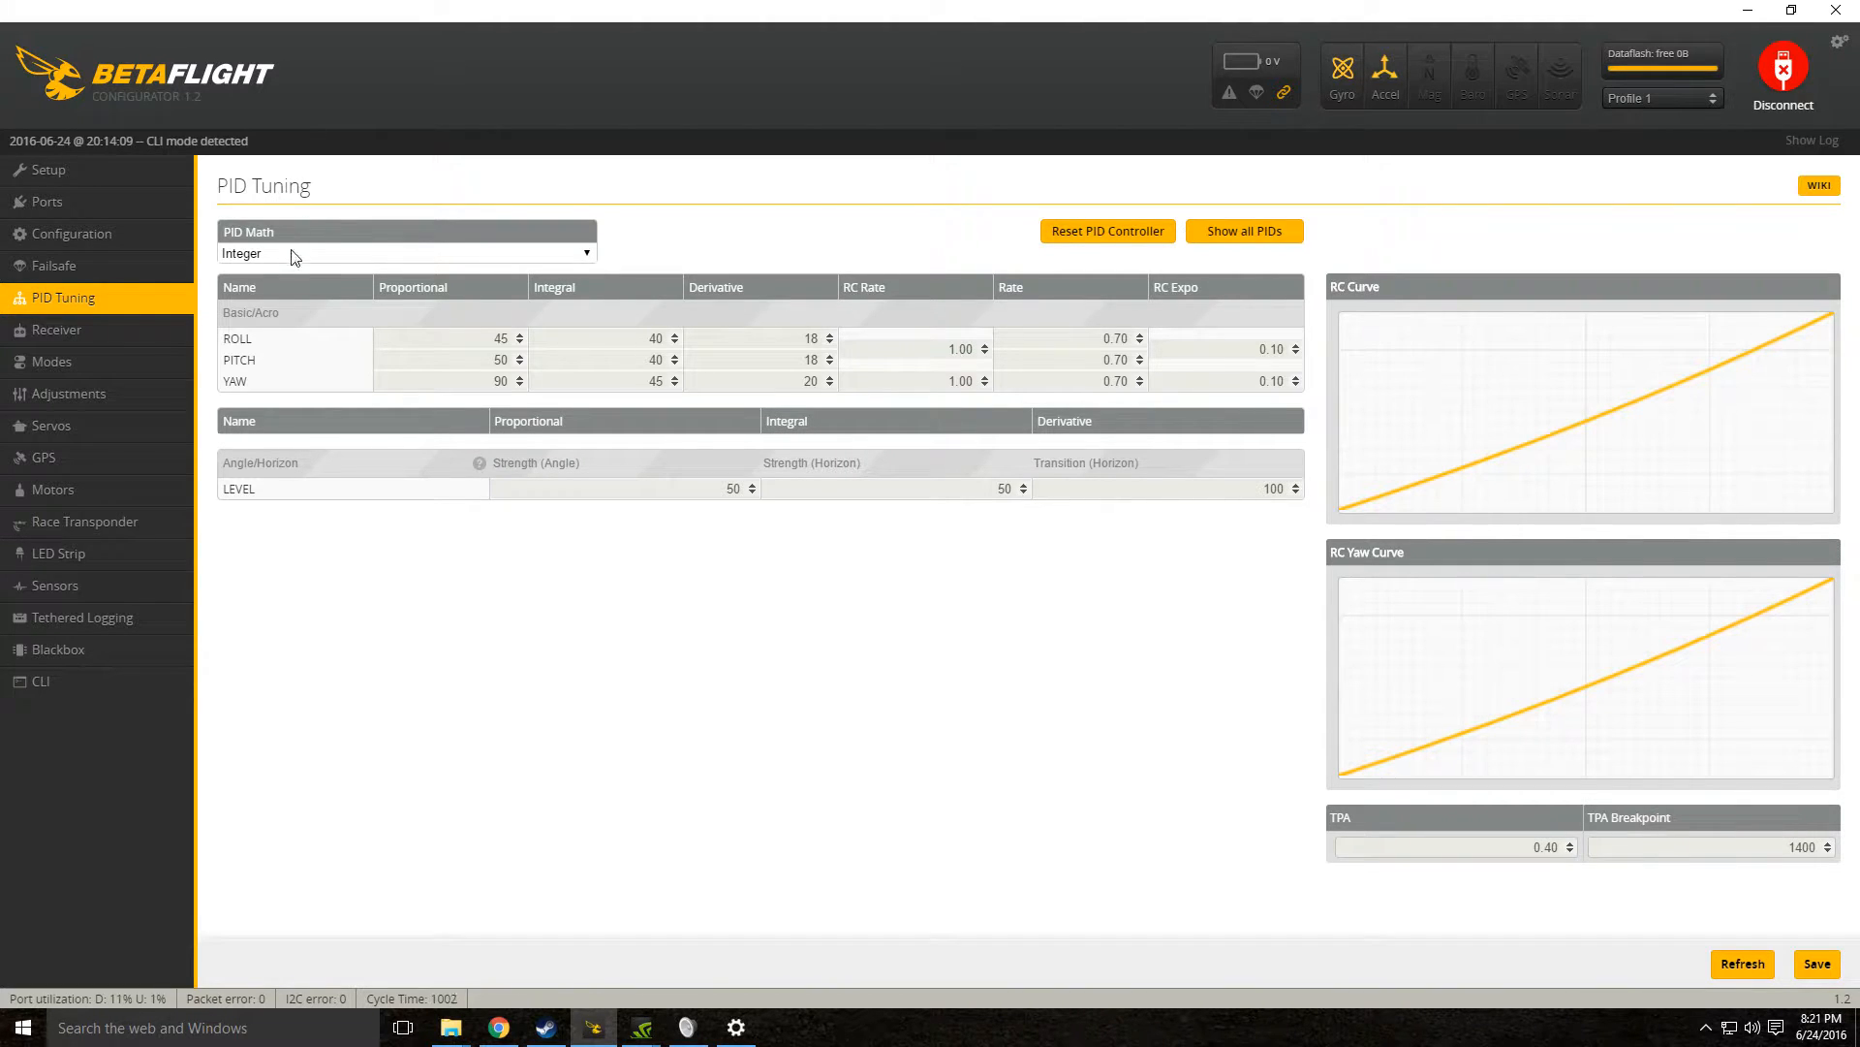
- Toggle PID Math between Float and Integer twice, leaving it on Integer
{"action": "left_click", "coordinate": [405, 252]}
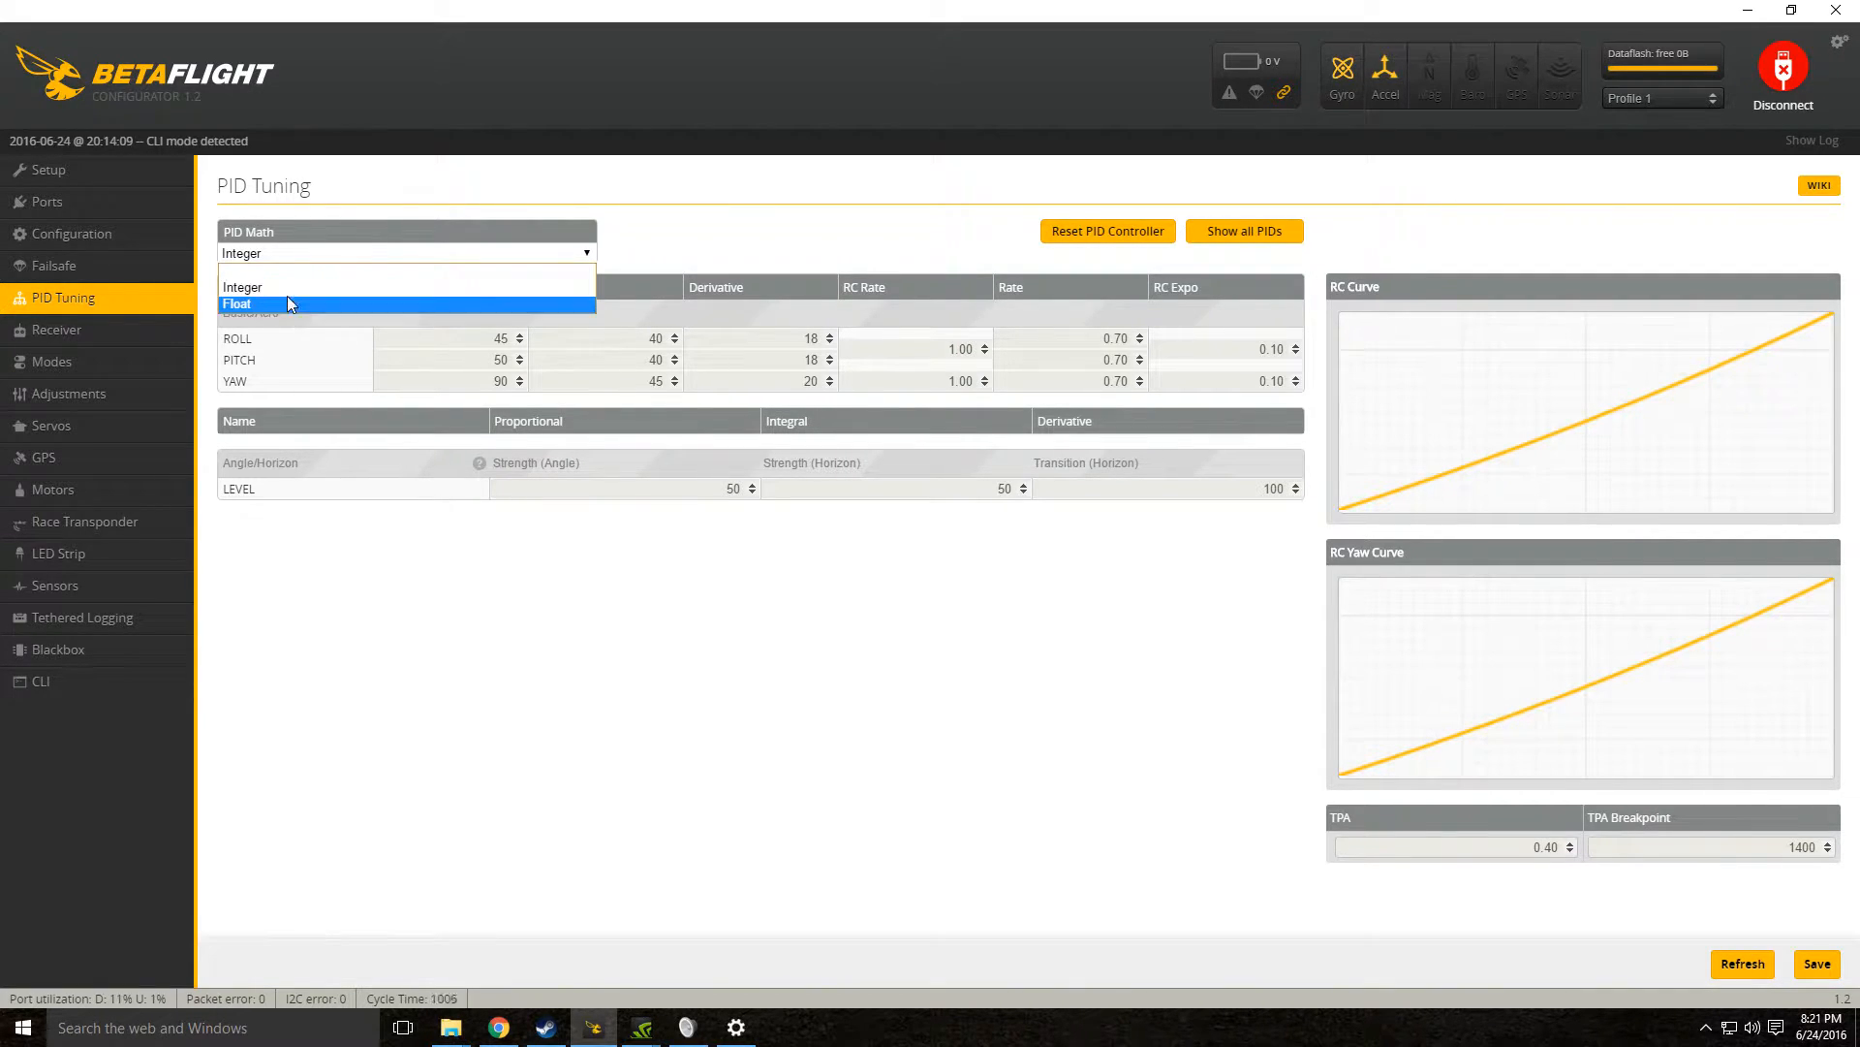
{"action": "mouse_move", "coordinate": [331, 309]}
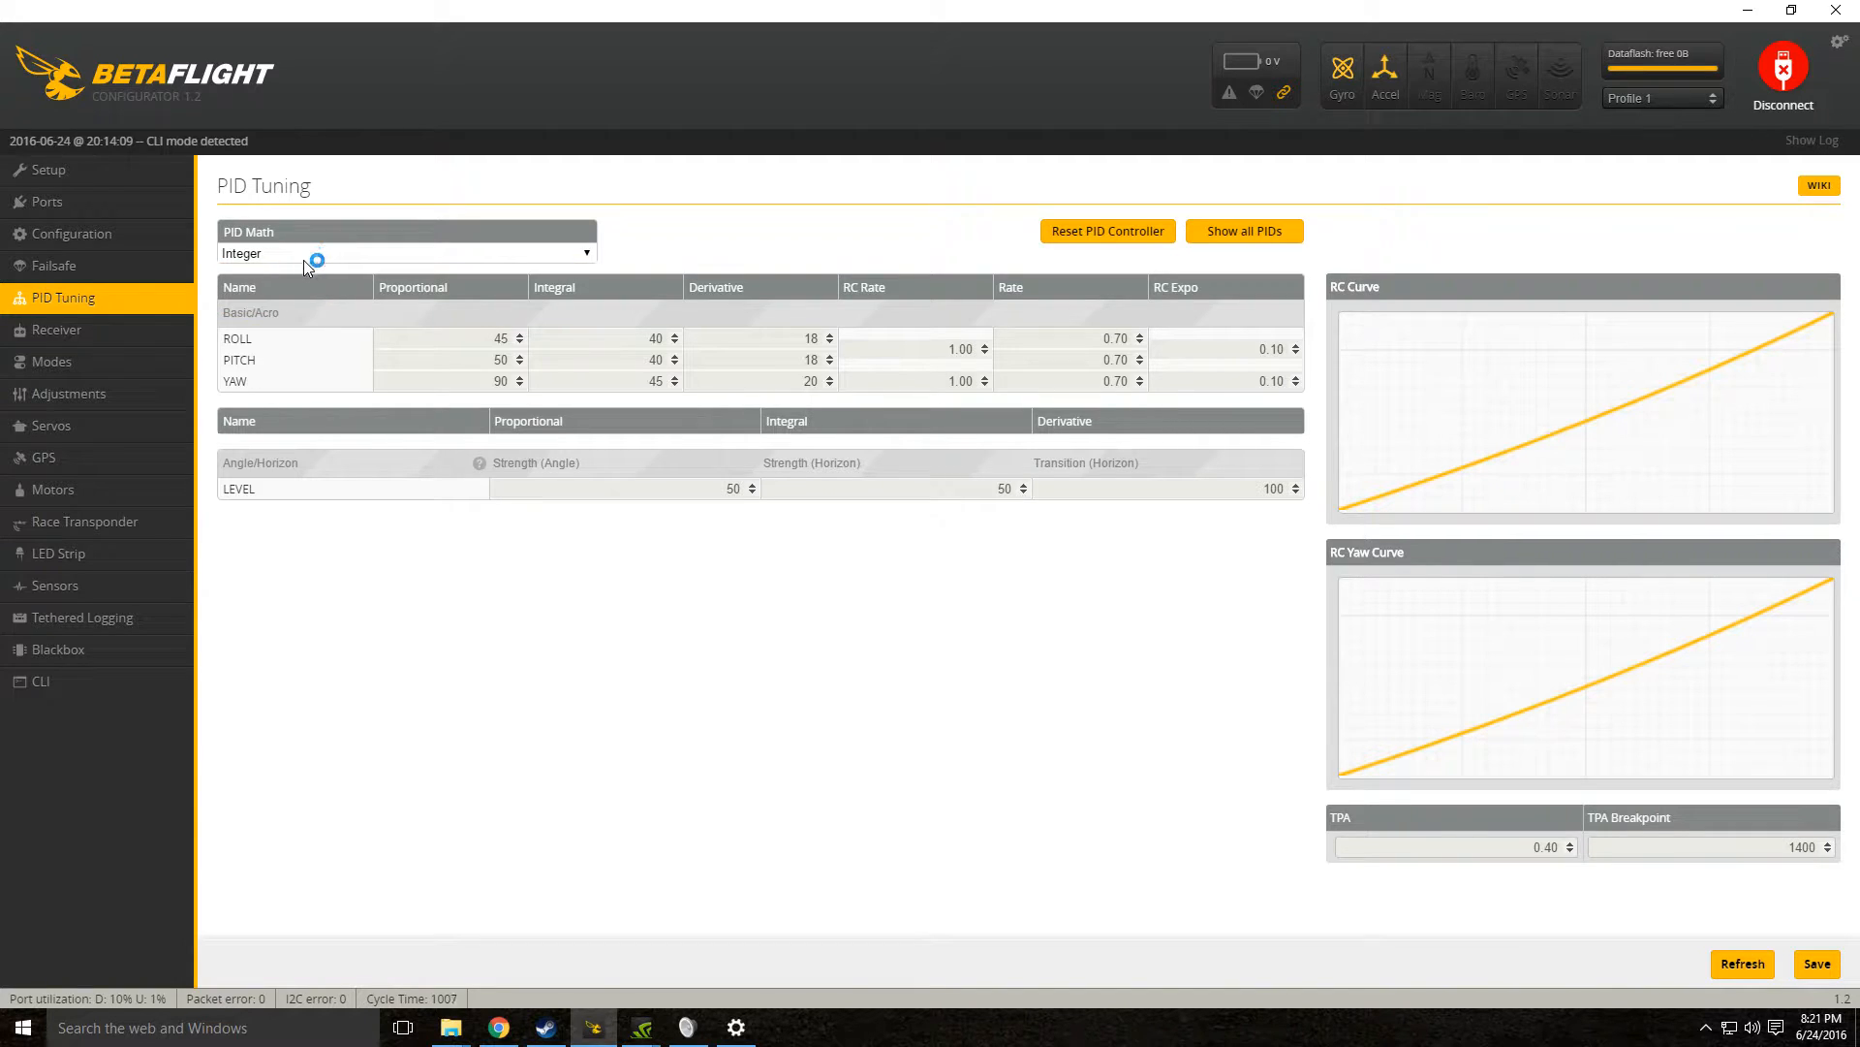
{"action": "left_click", "coordinate": [405, 253]}
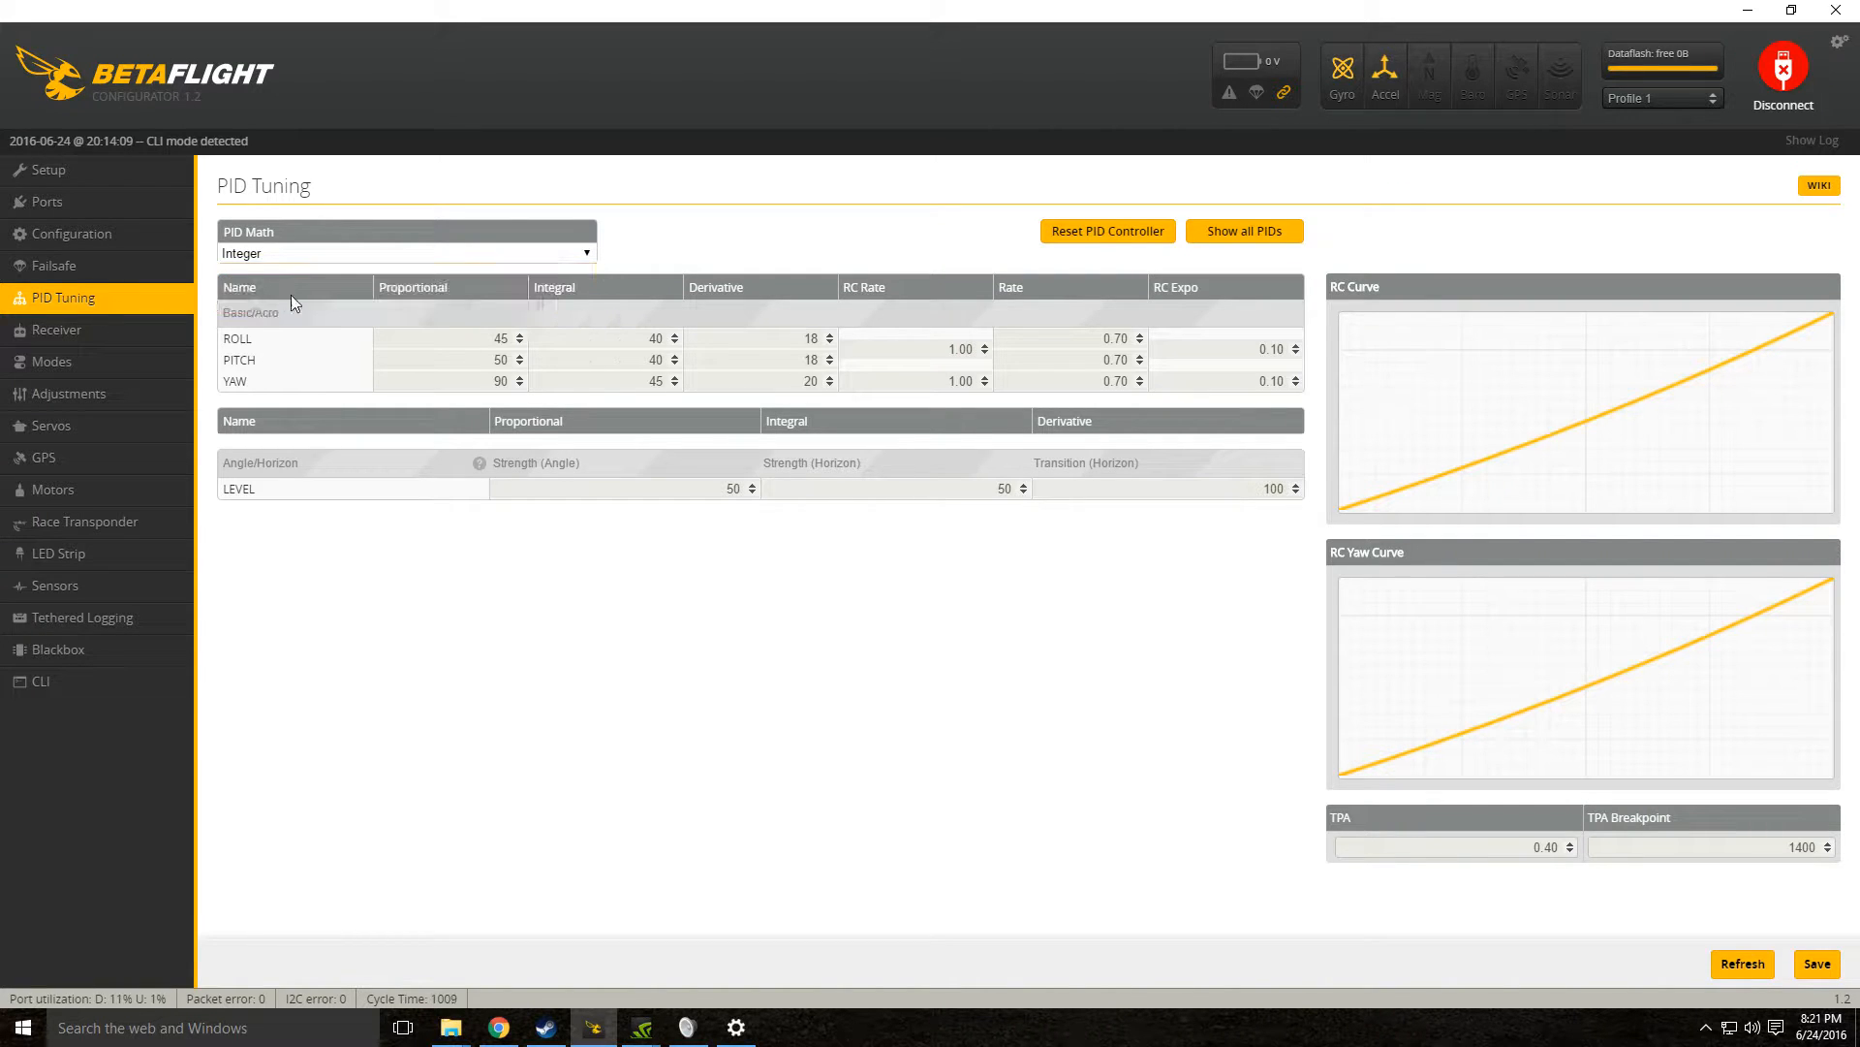
{"action": "left_click", "coordinate": [405, 253]}
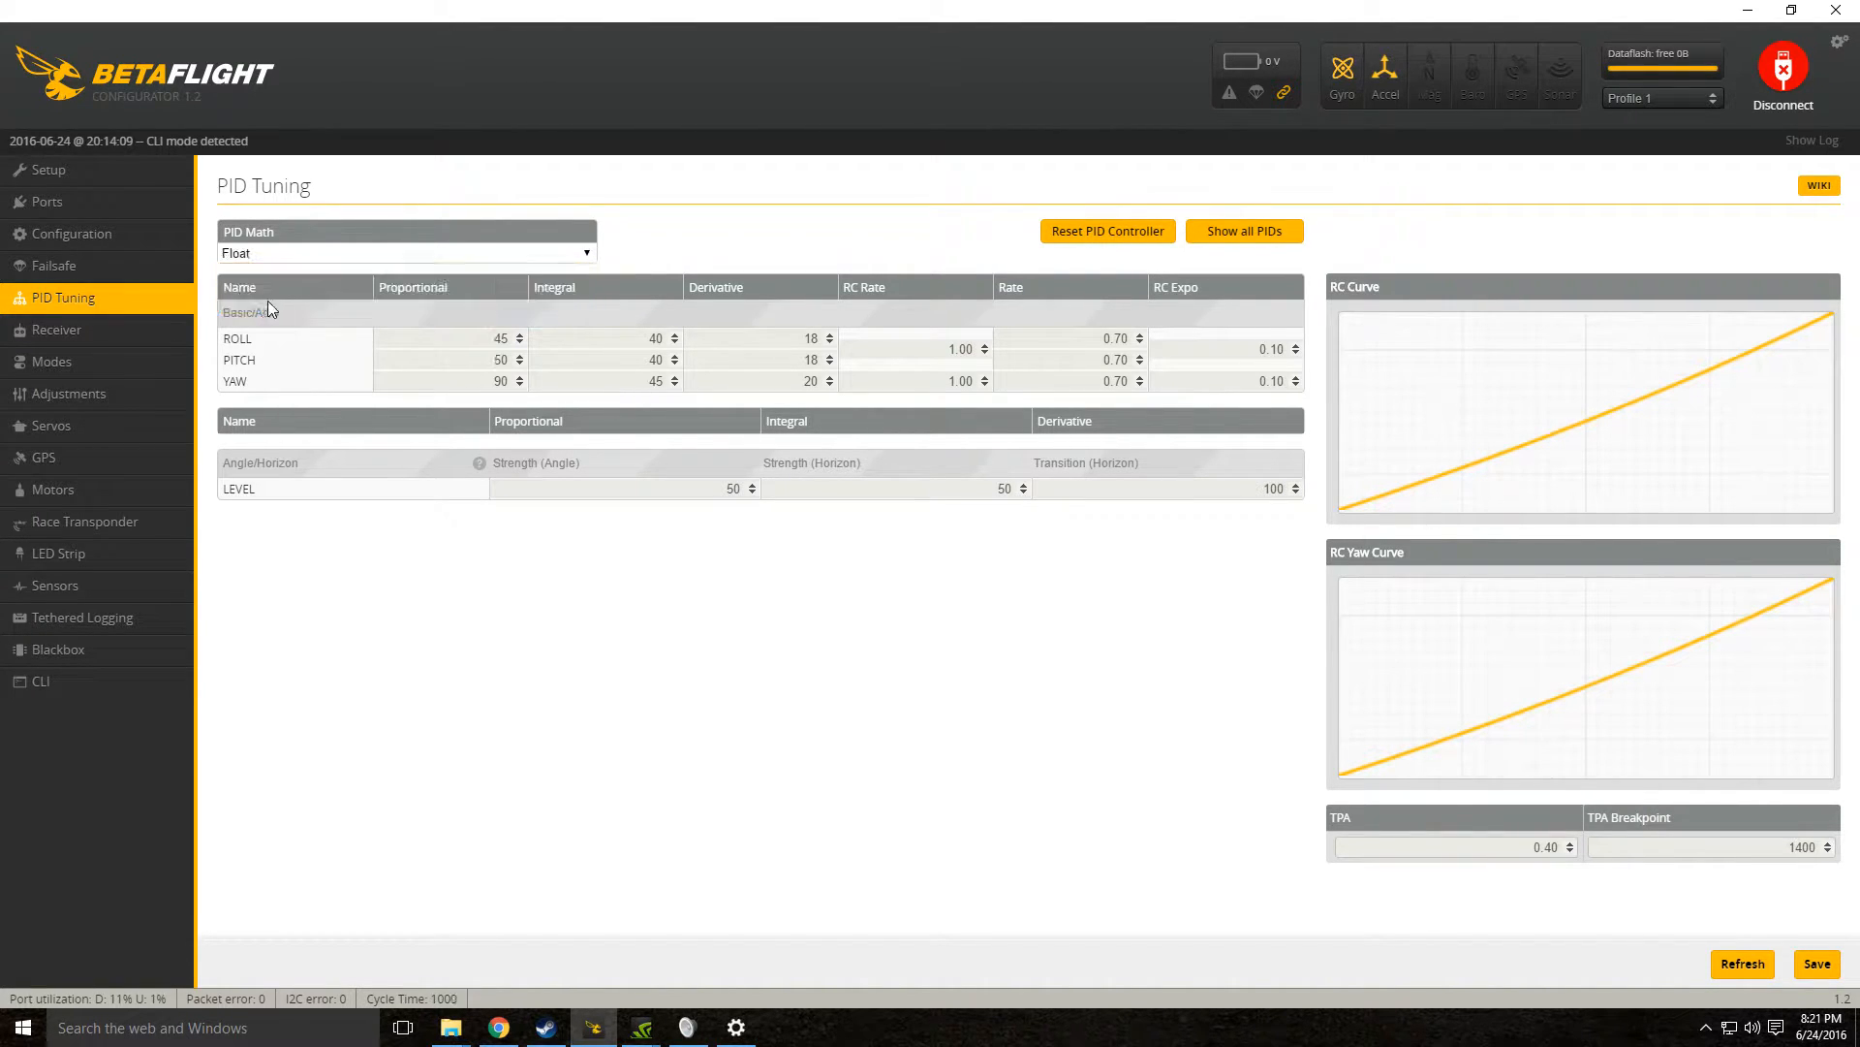
{"action": "mouse_move", "coordinate": [387, 339]}
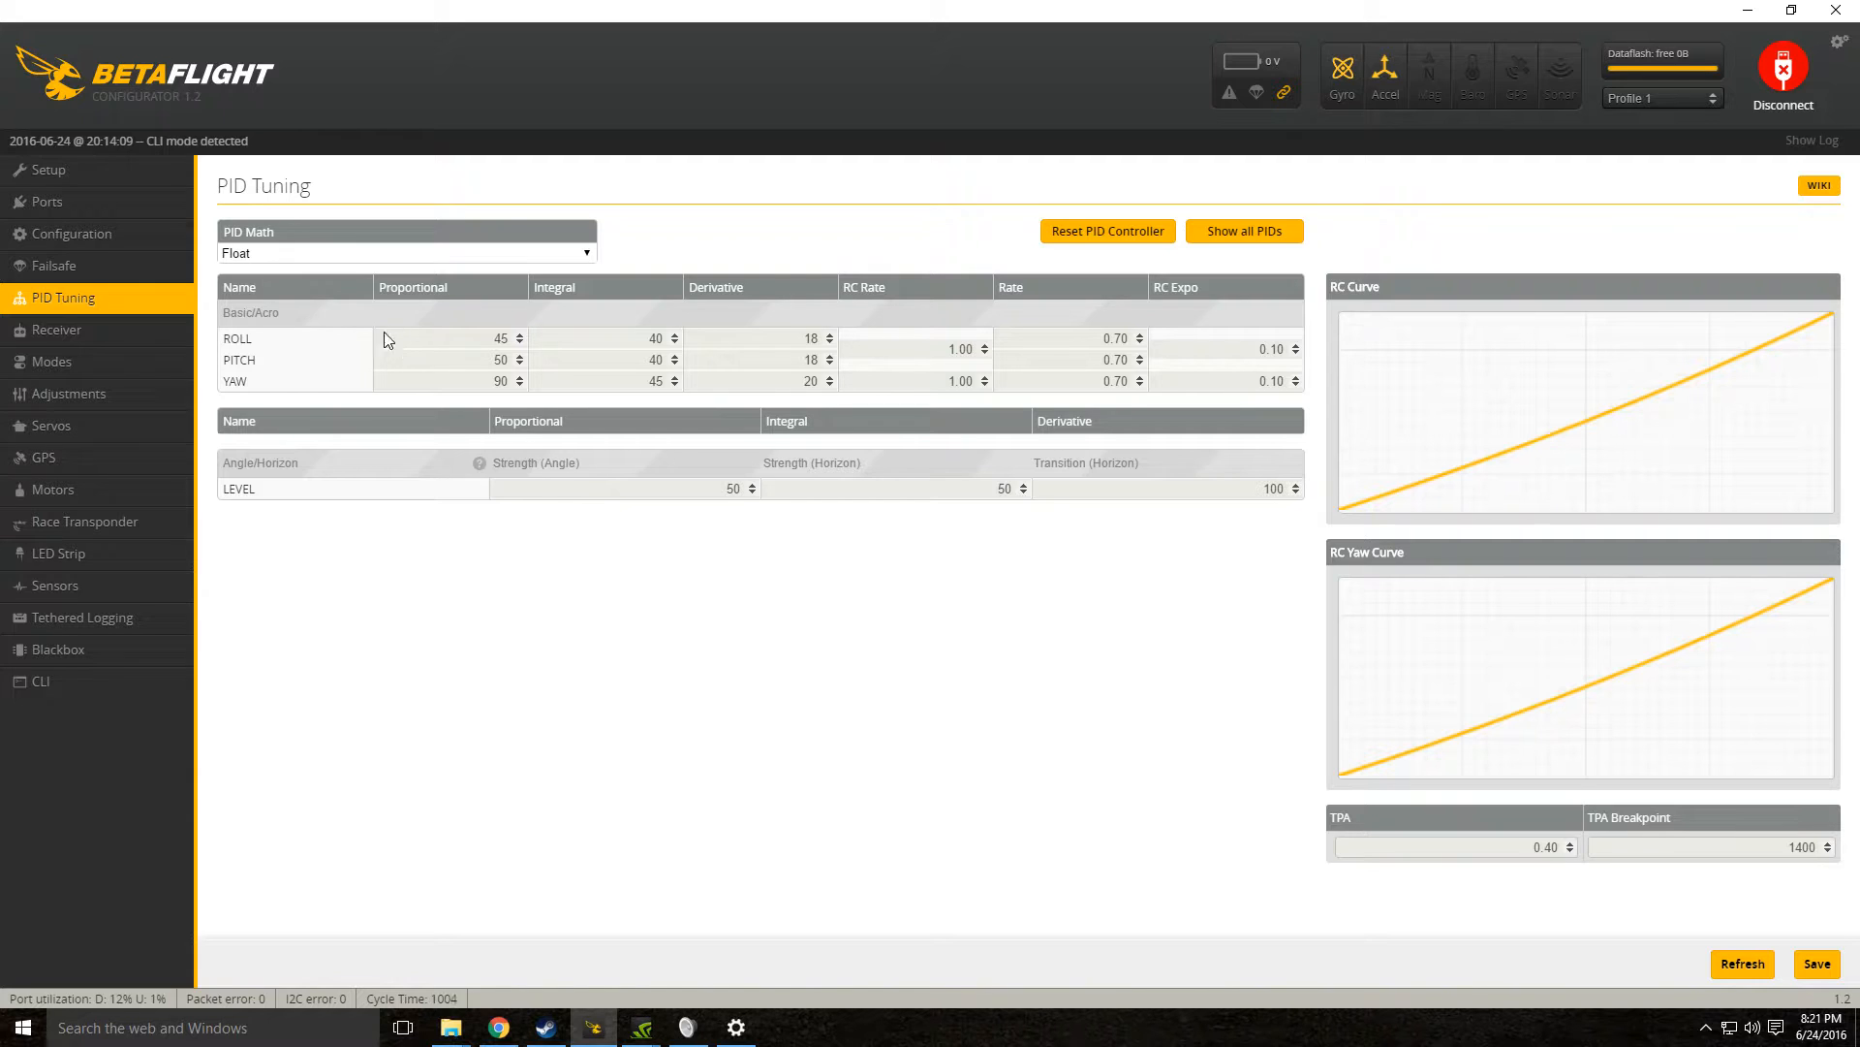
{"action": "left_click", "coordinate": [405, 253]}
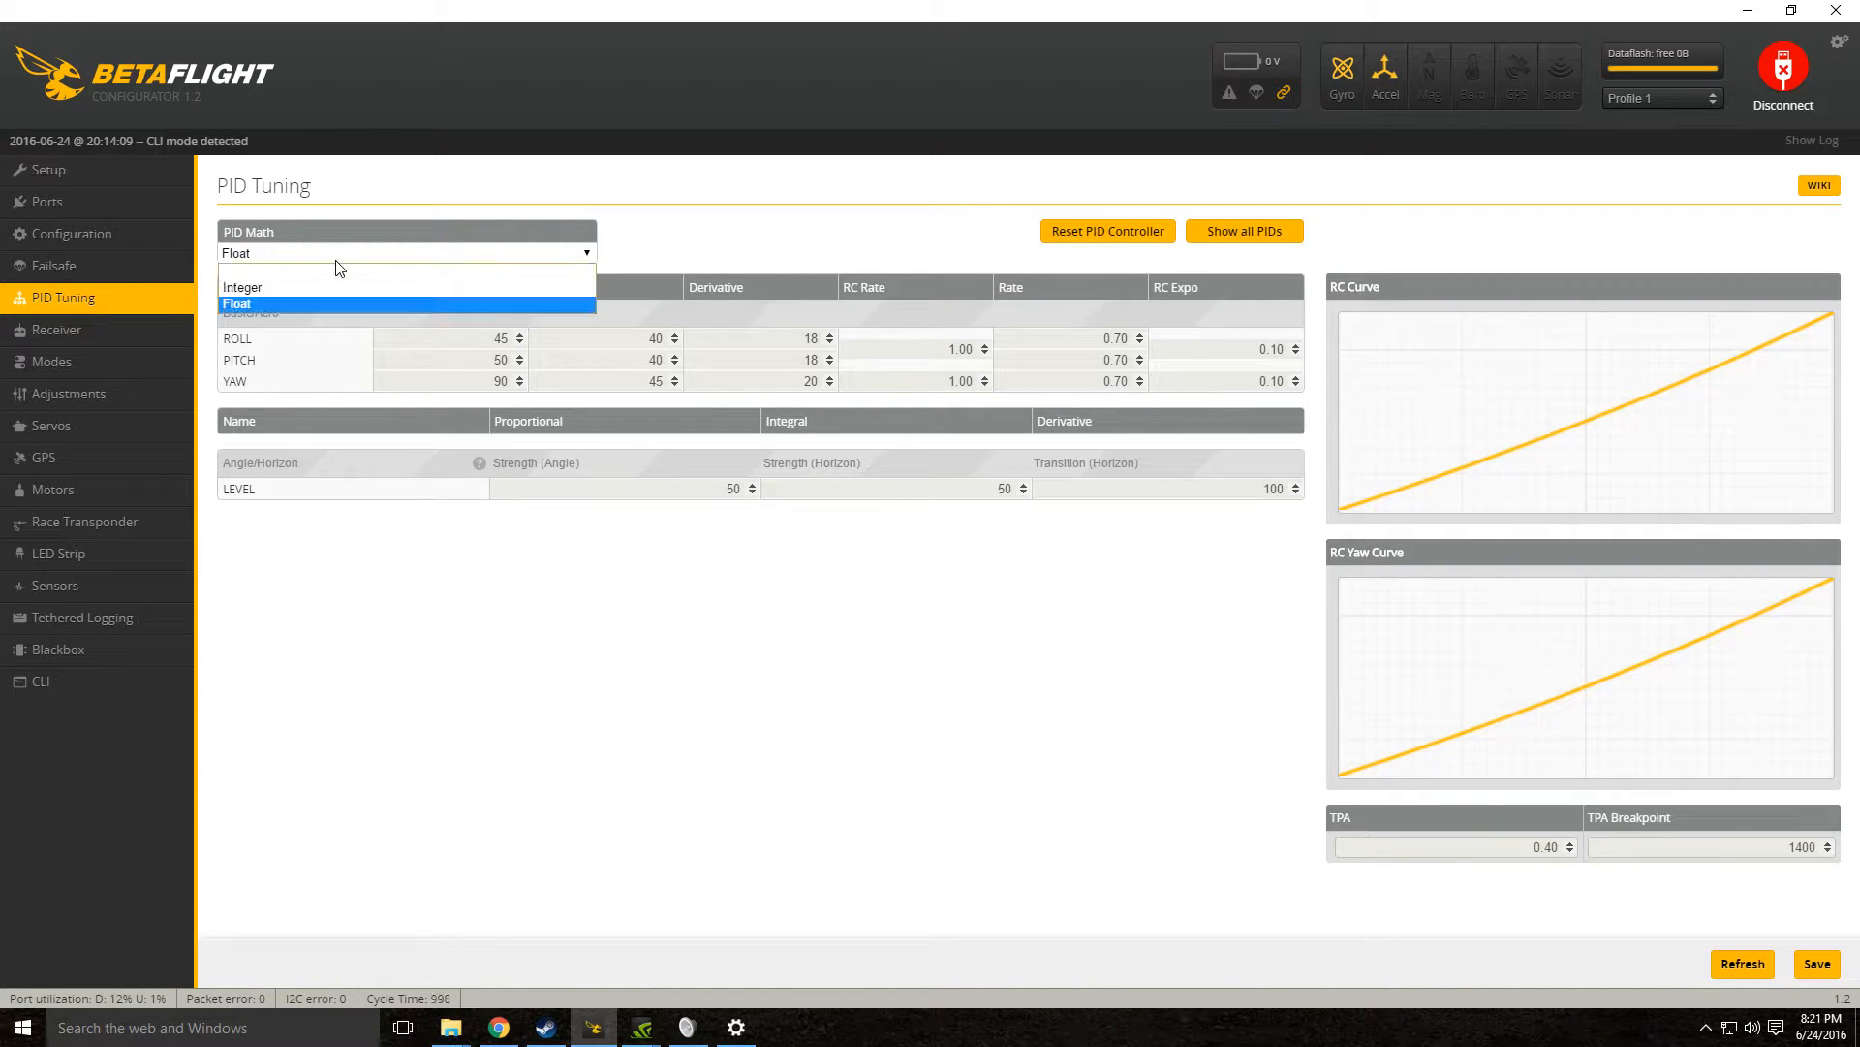
{"action": "left_click", "coordinate": [243, 287]}
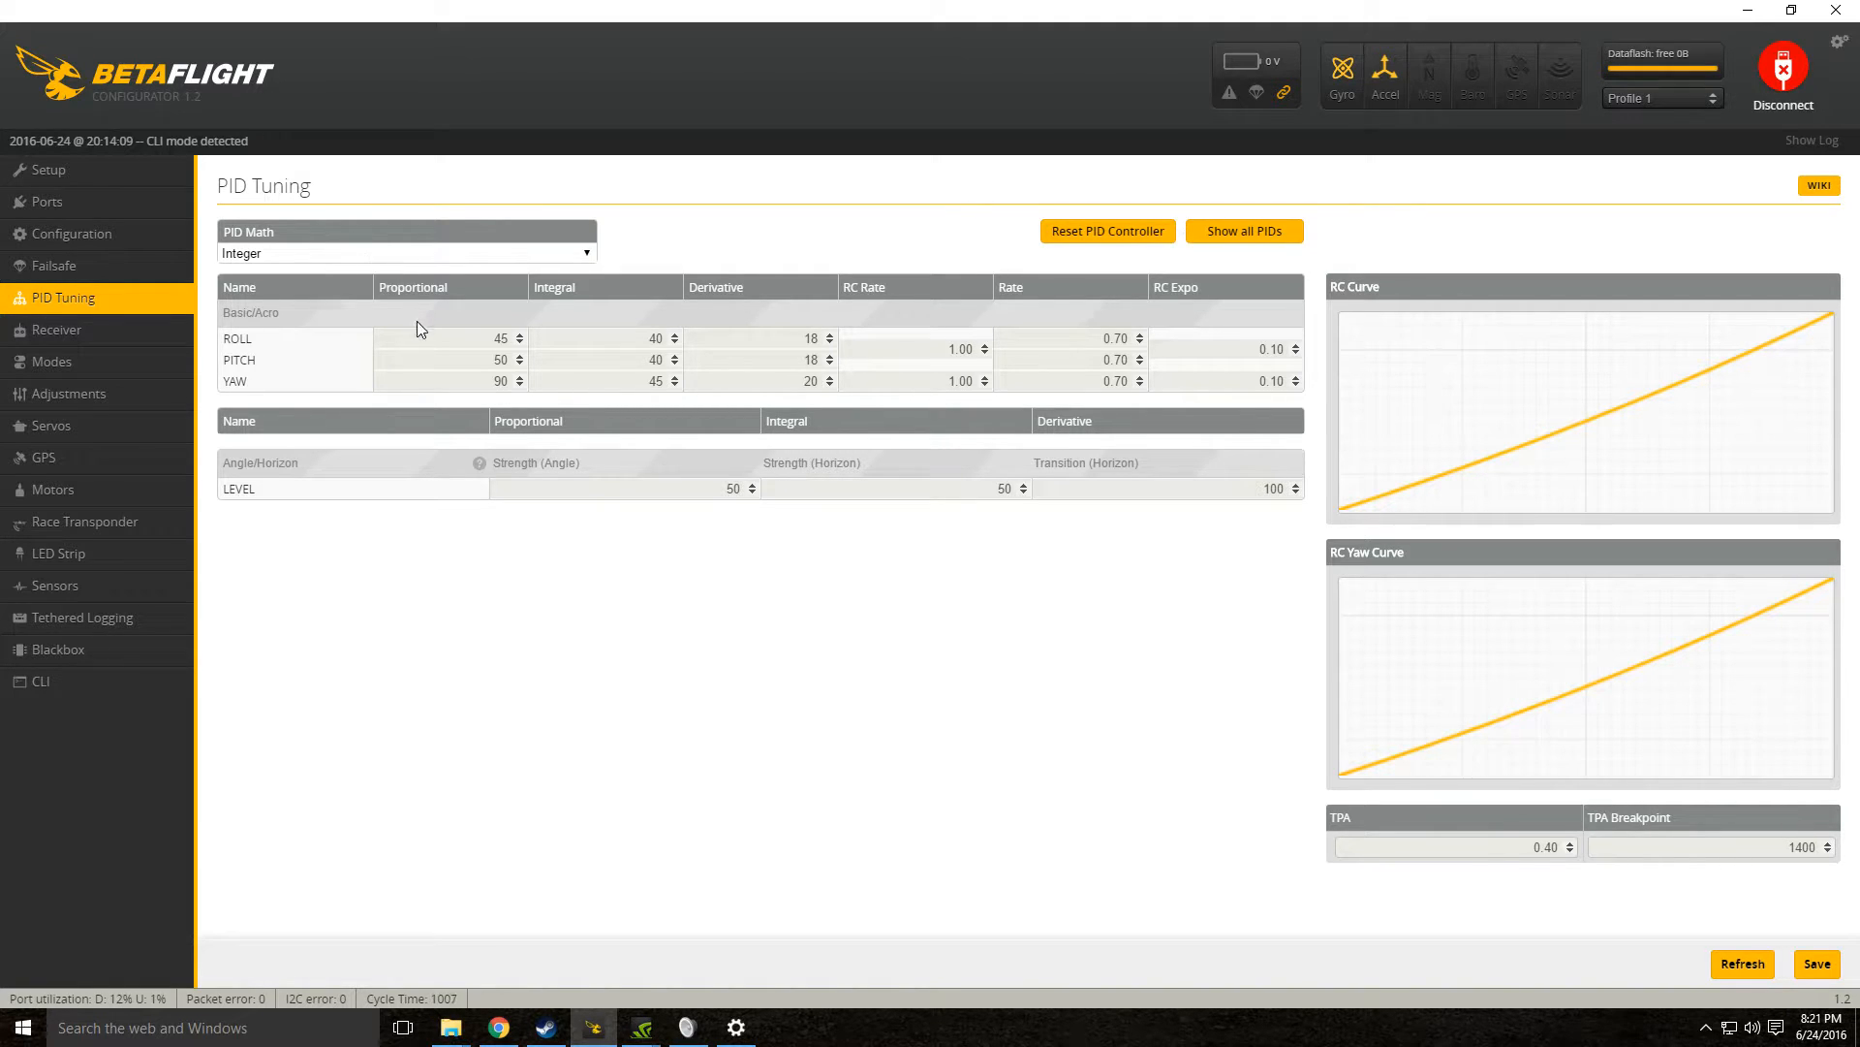
{"action": "mouse_move", "coordinate": [630, 361]}
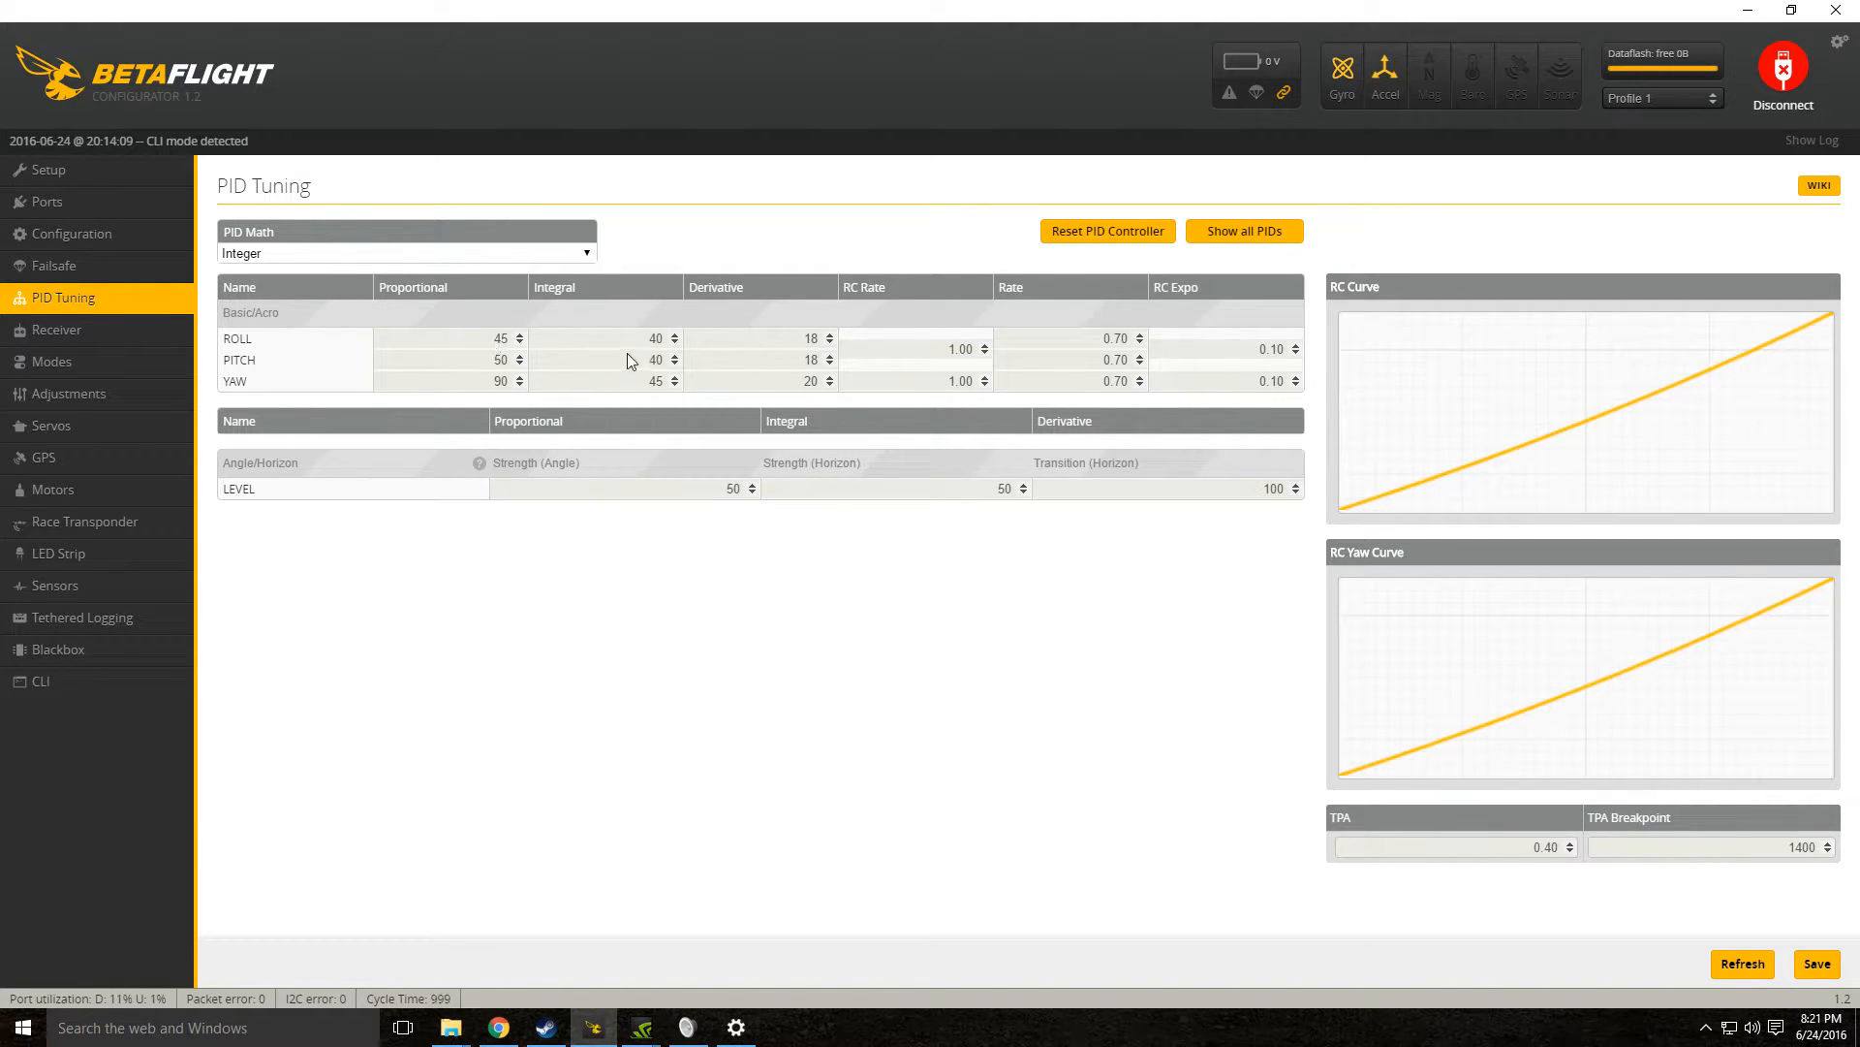
{"action": "mouse_move", "coordinate": [463, 314]}
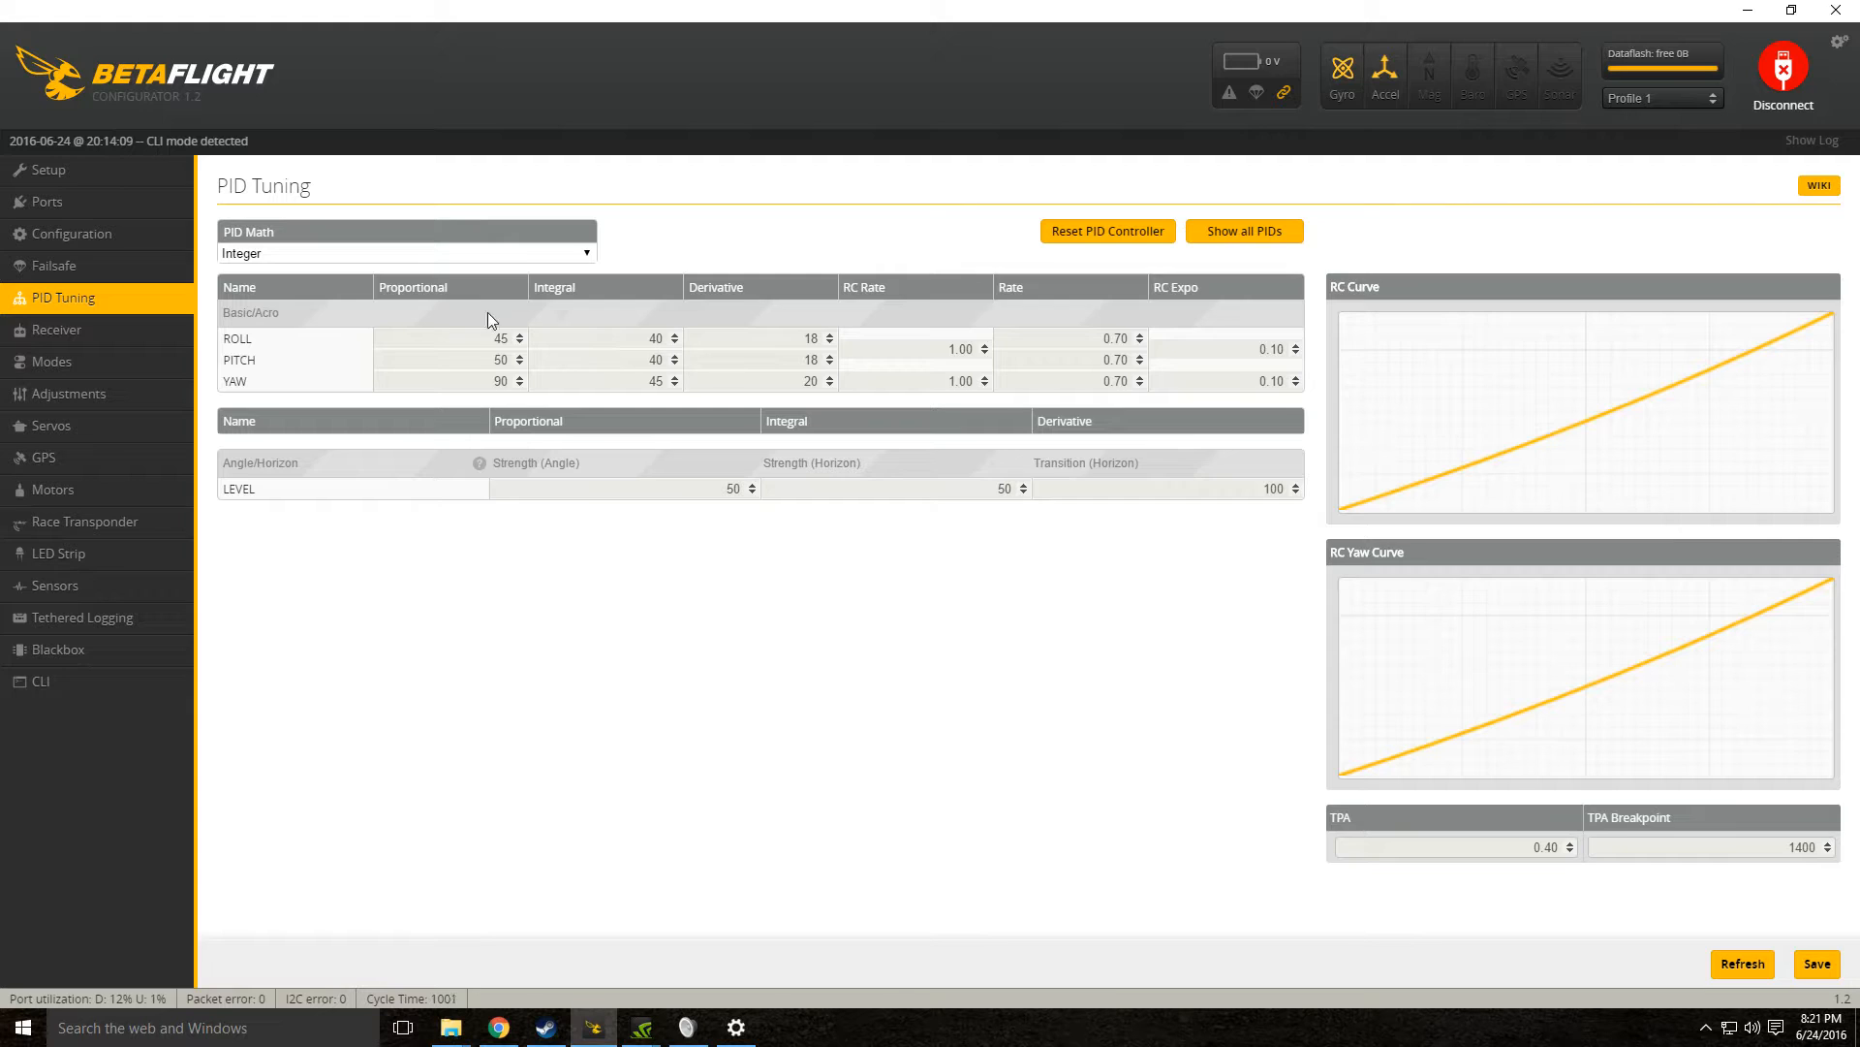
{"action": "left_click", "coordinate": [405, 253]}
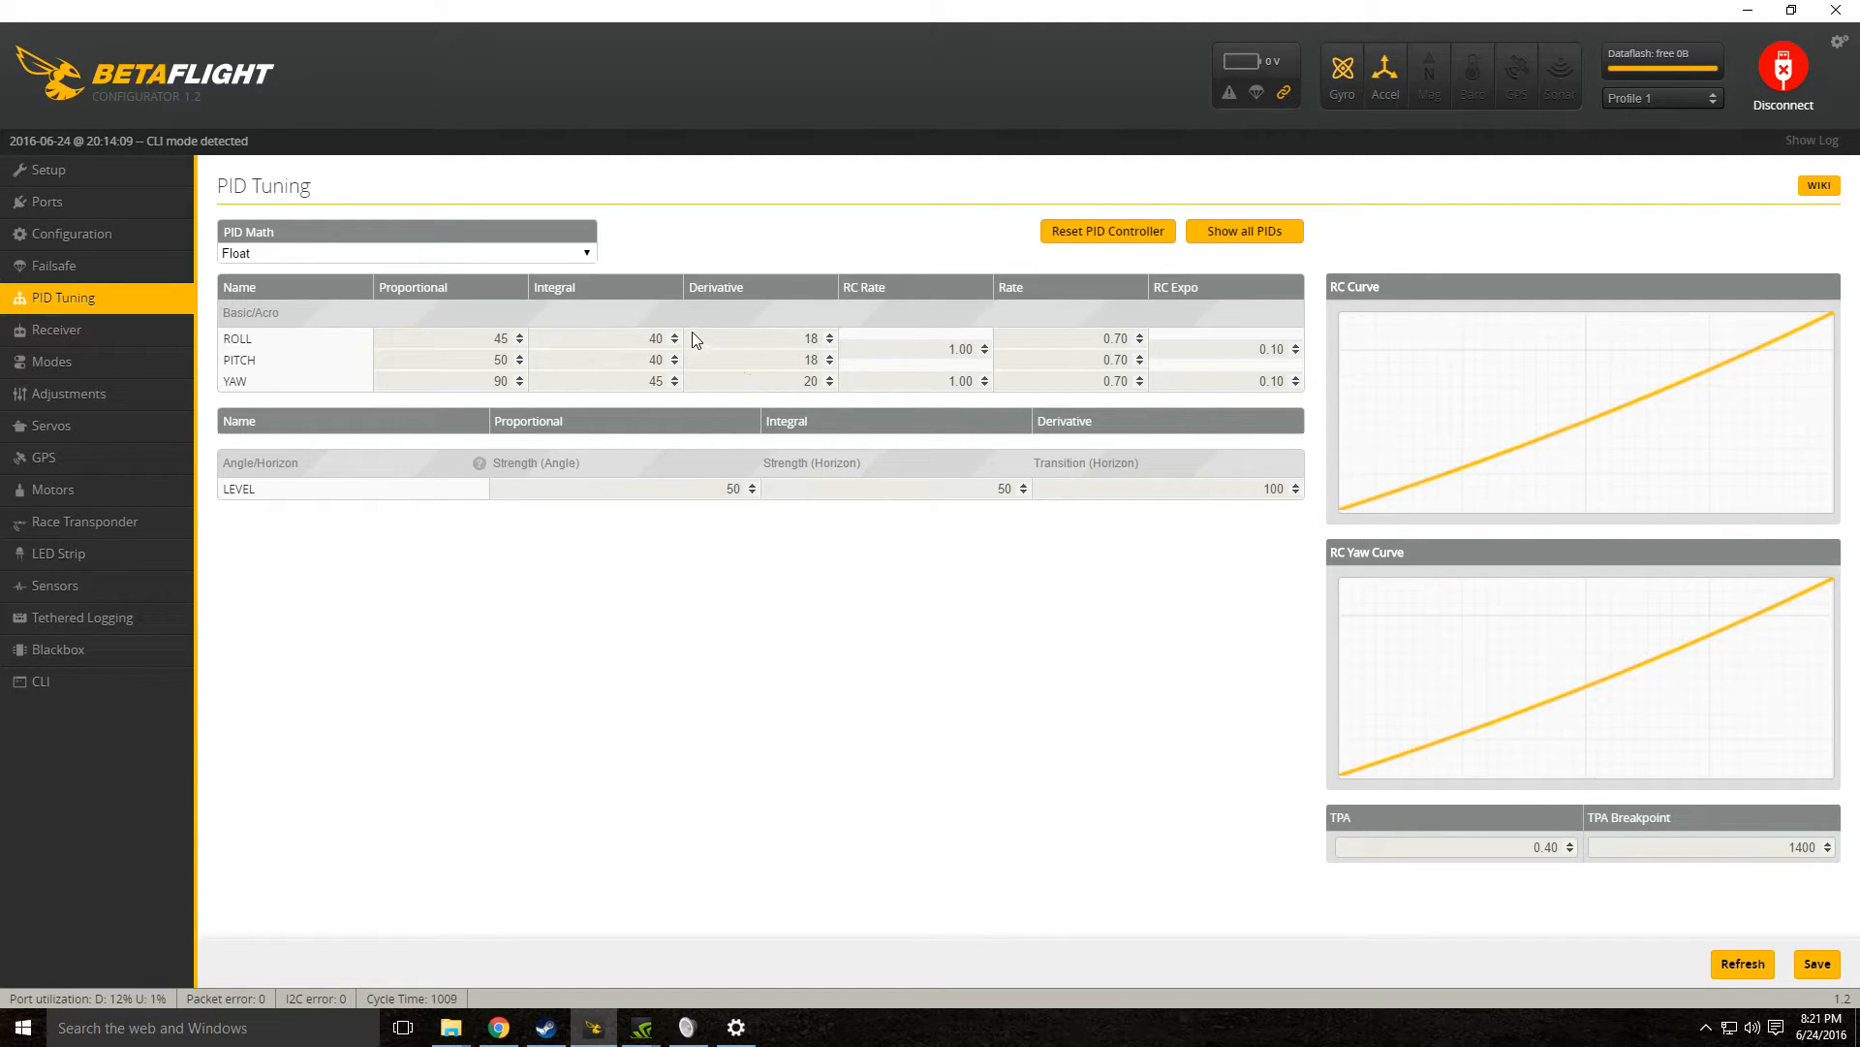
{"action": "left_click", "coordinate": [405, 253]}
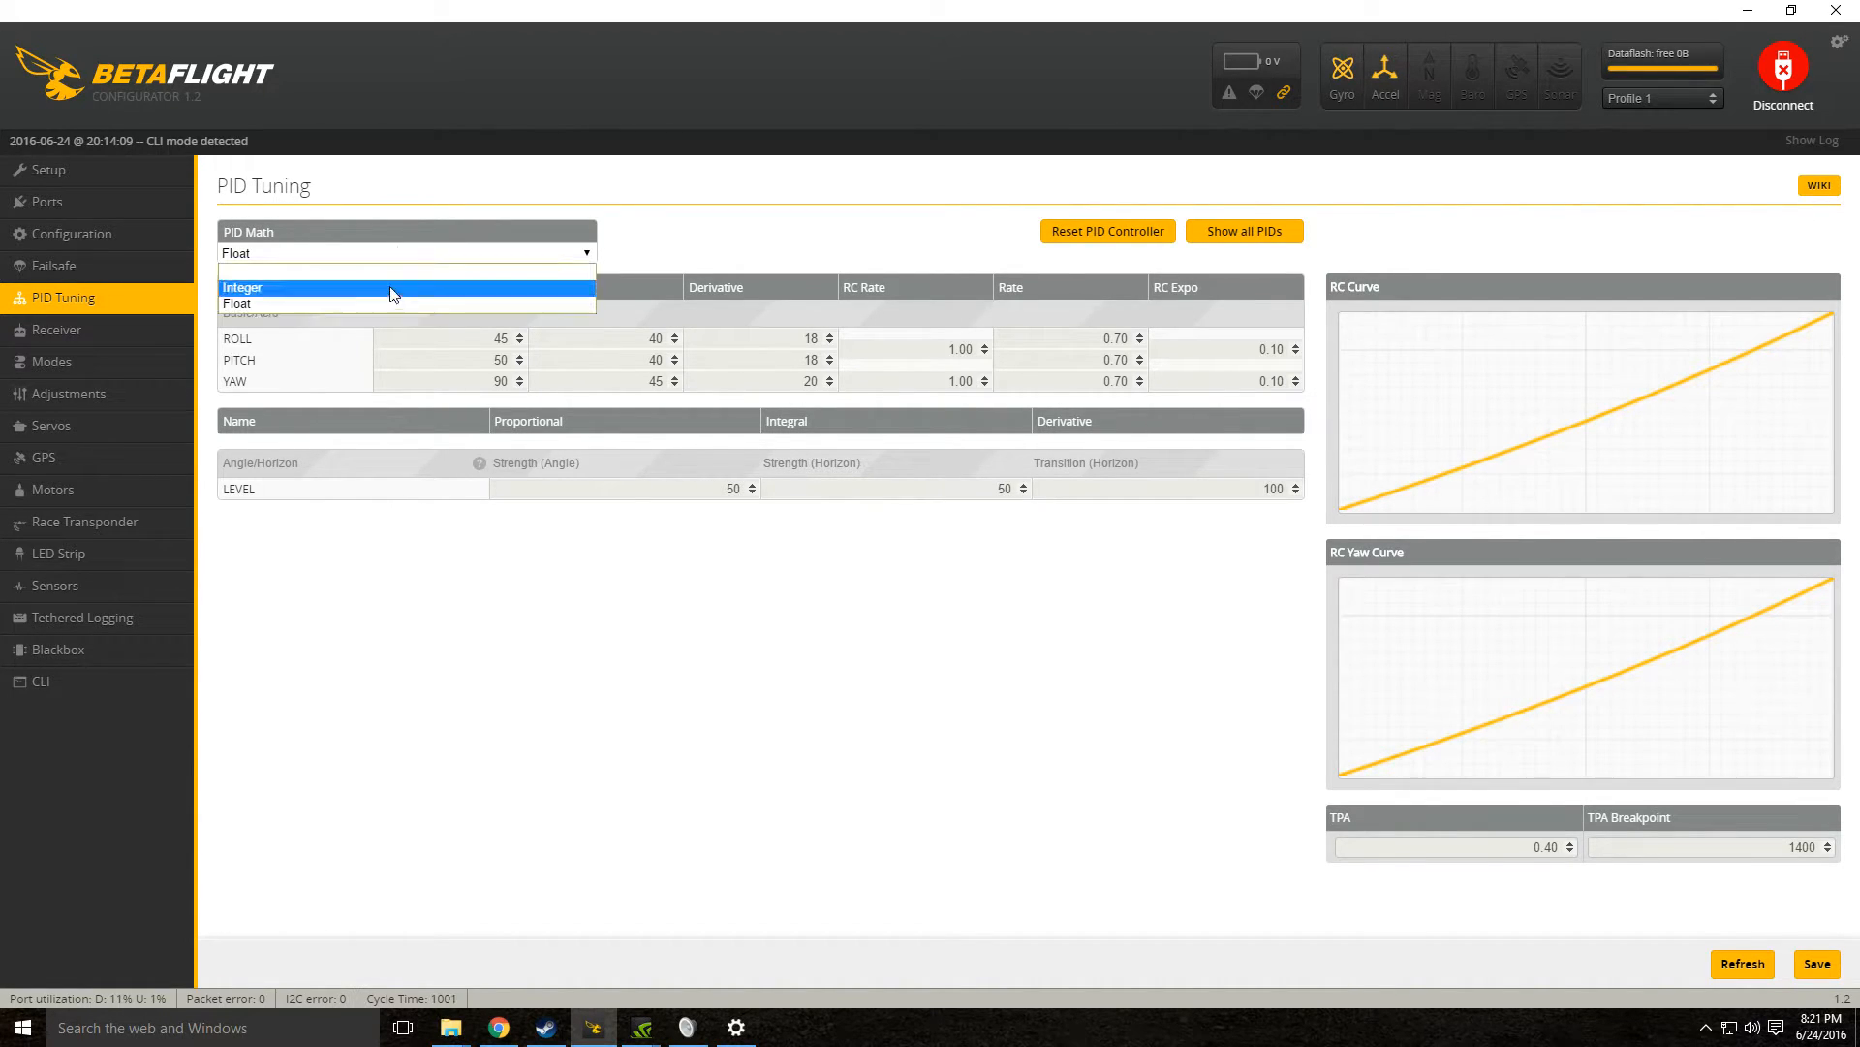
{"action": "mouse_move", "coordinate": [359, 316]}
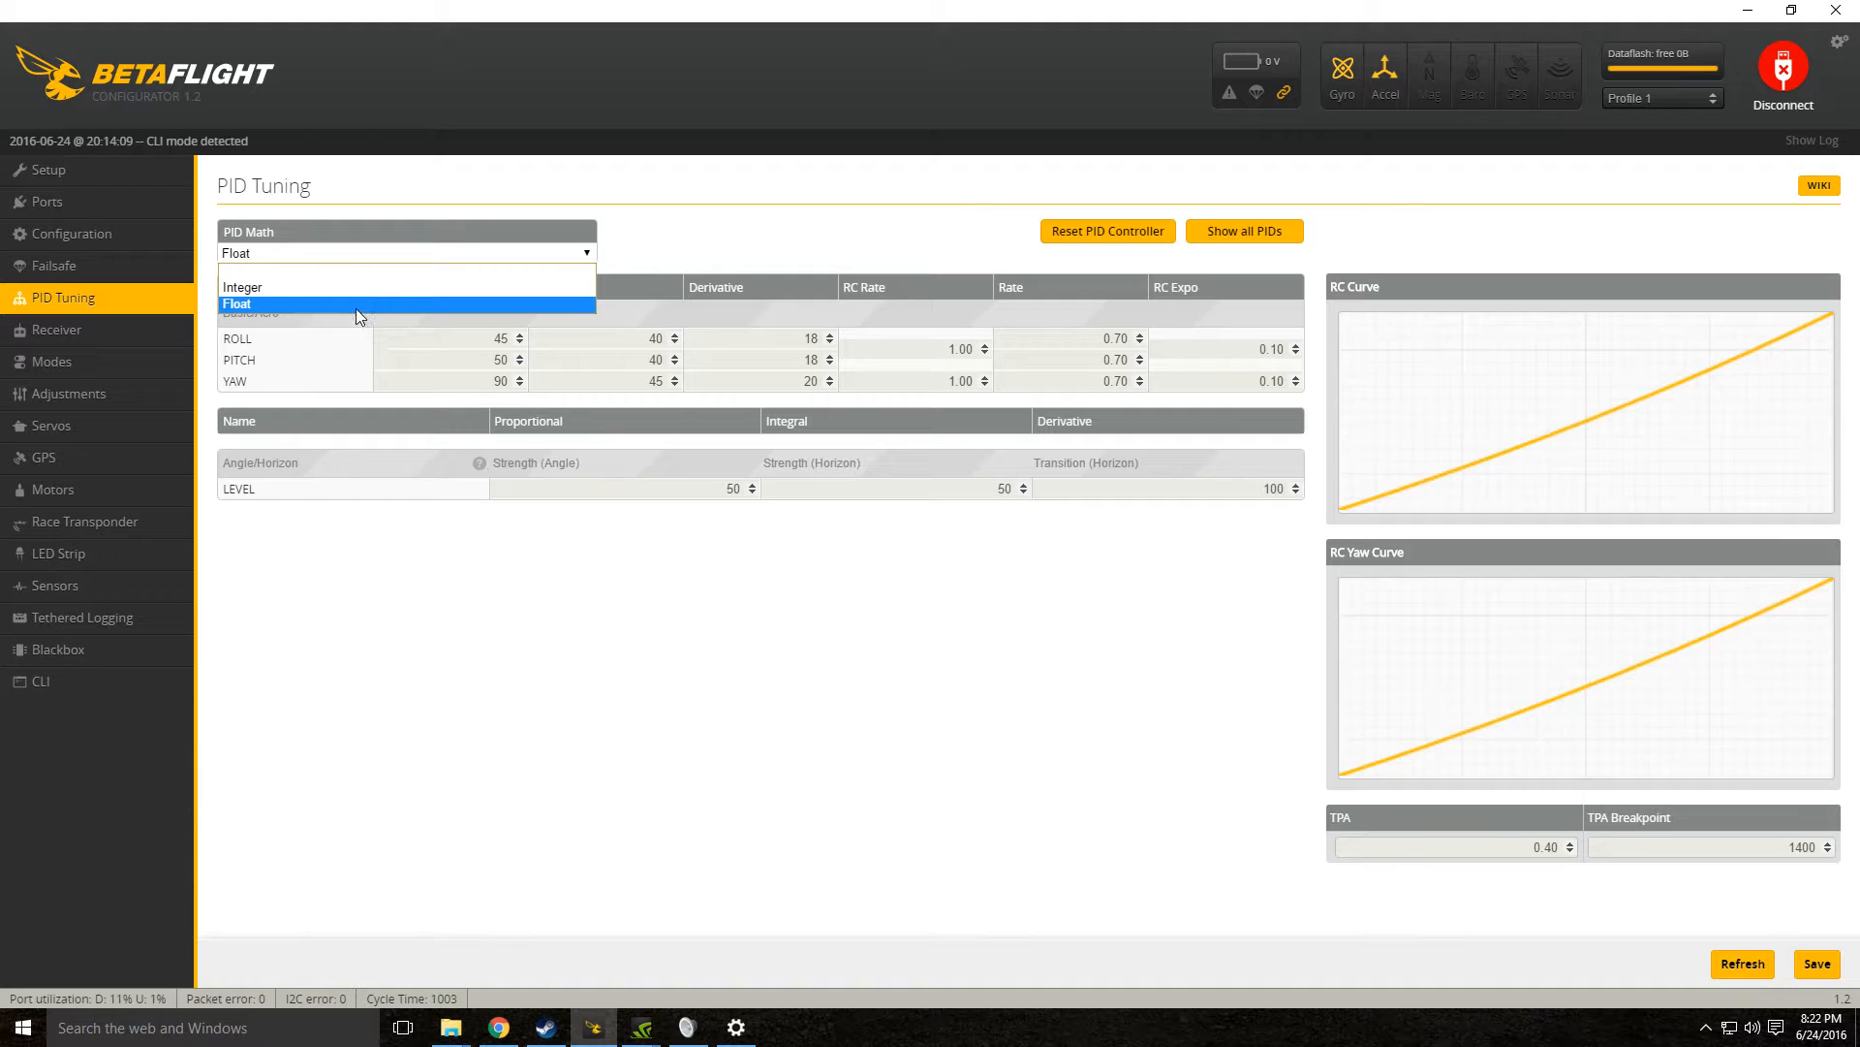
{"action": "mouse_move", "coordinate": [349, 22]}
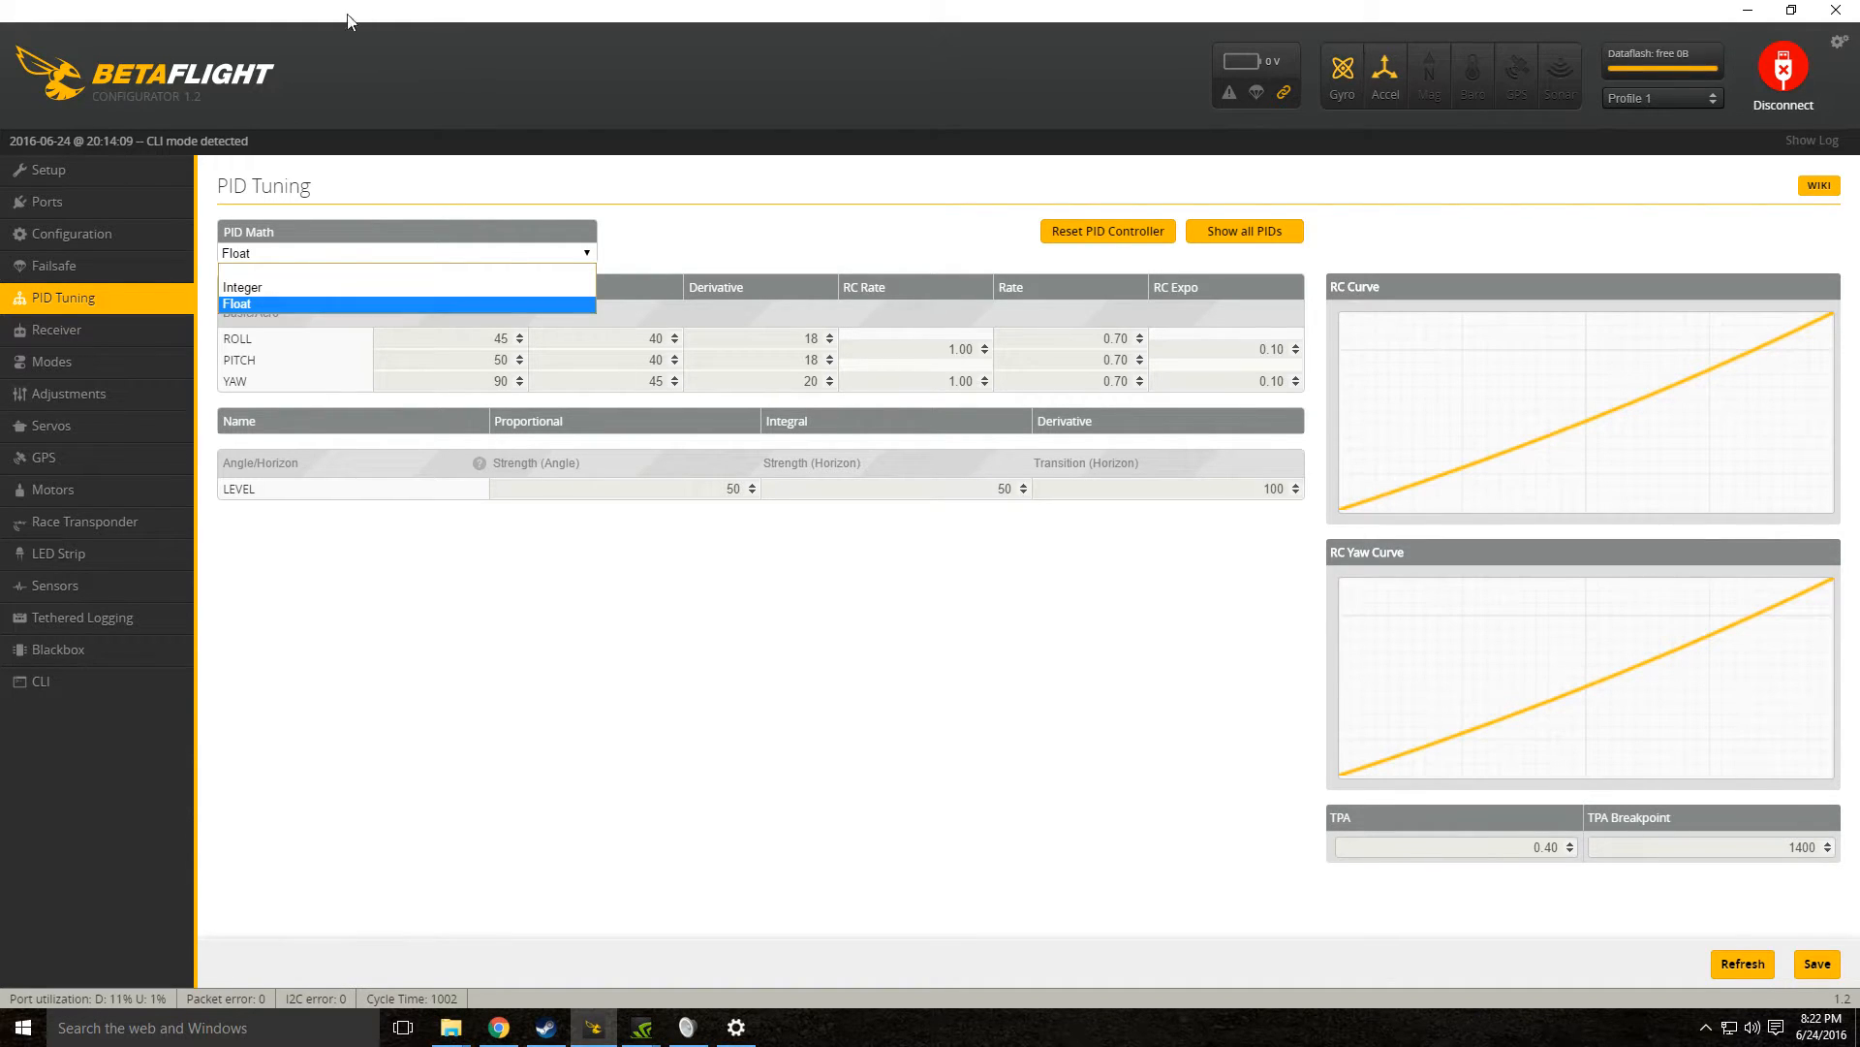
{"action": "left_click", "coordinate": [242, 287]}
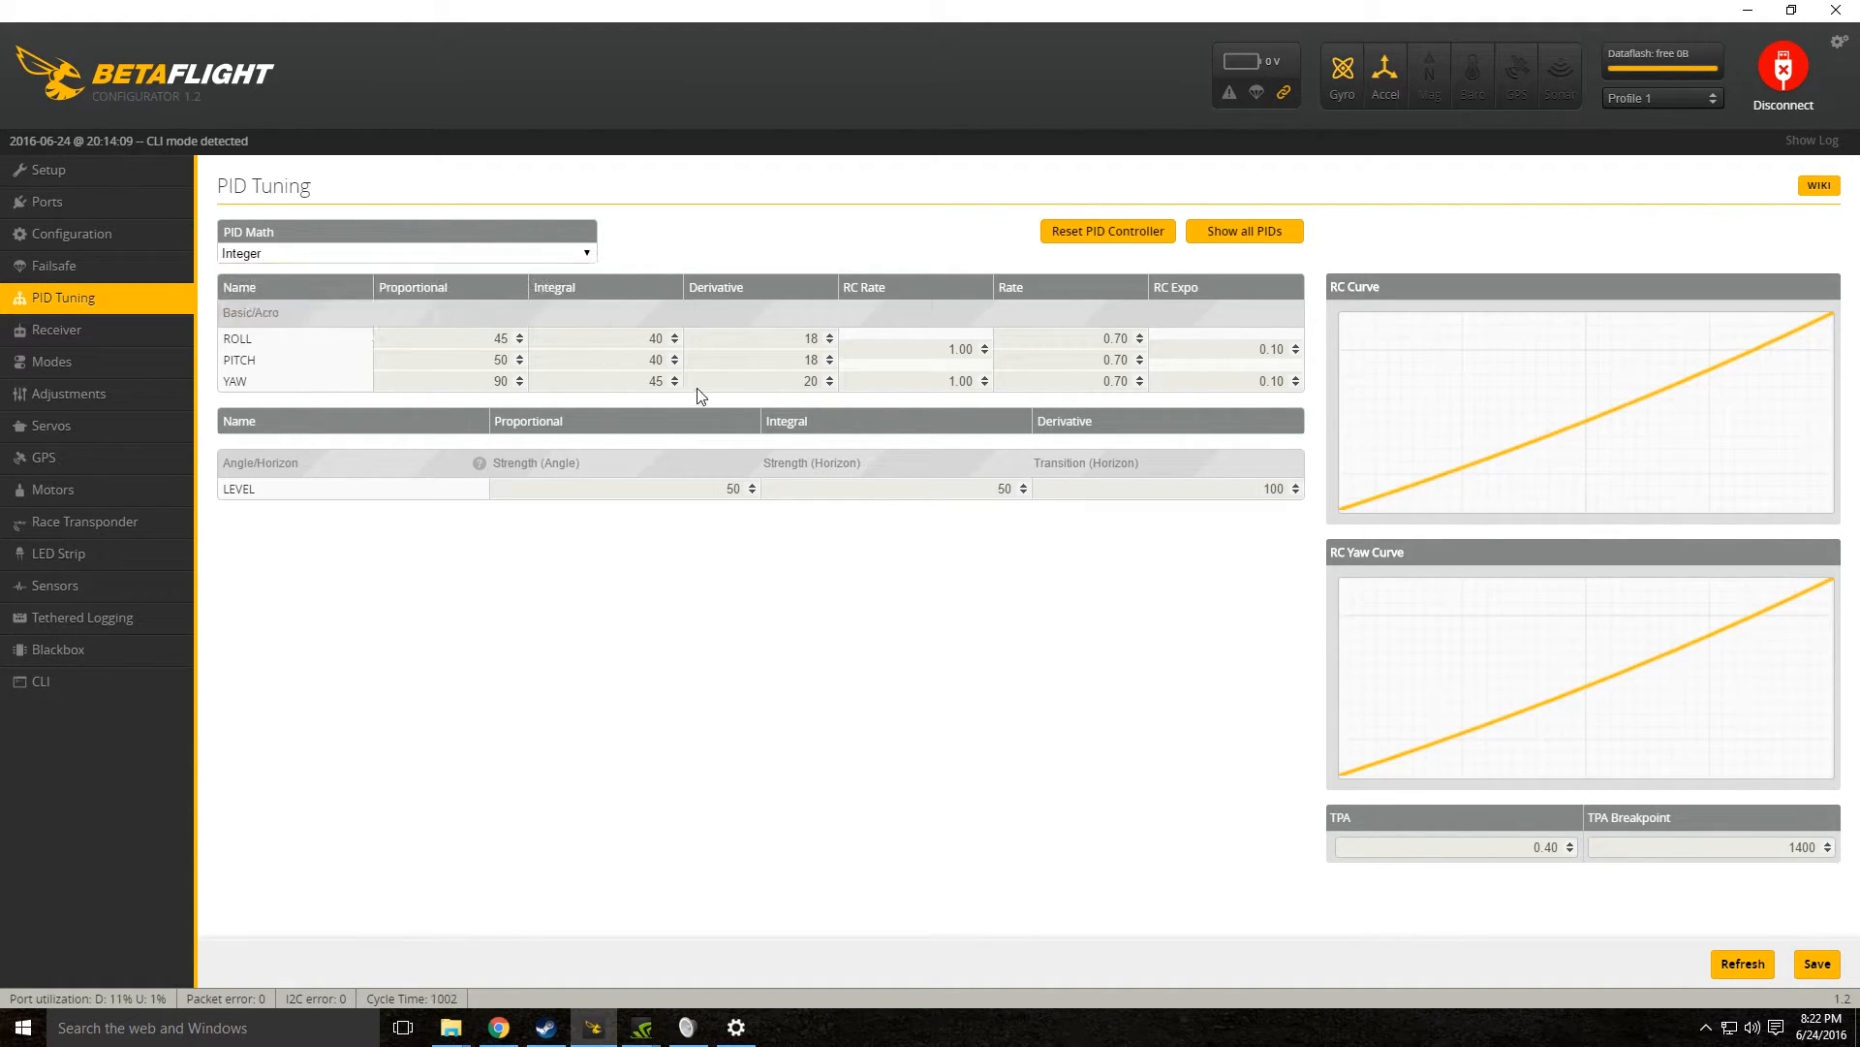
{"action": "mouse_move", "coordinate": [708, 370]}
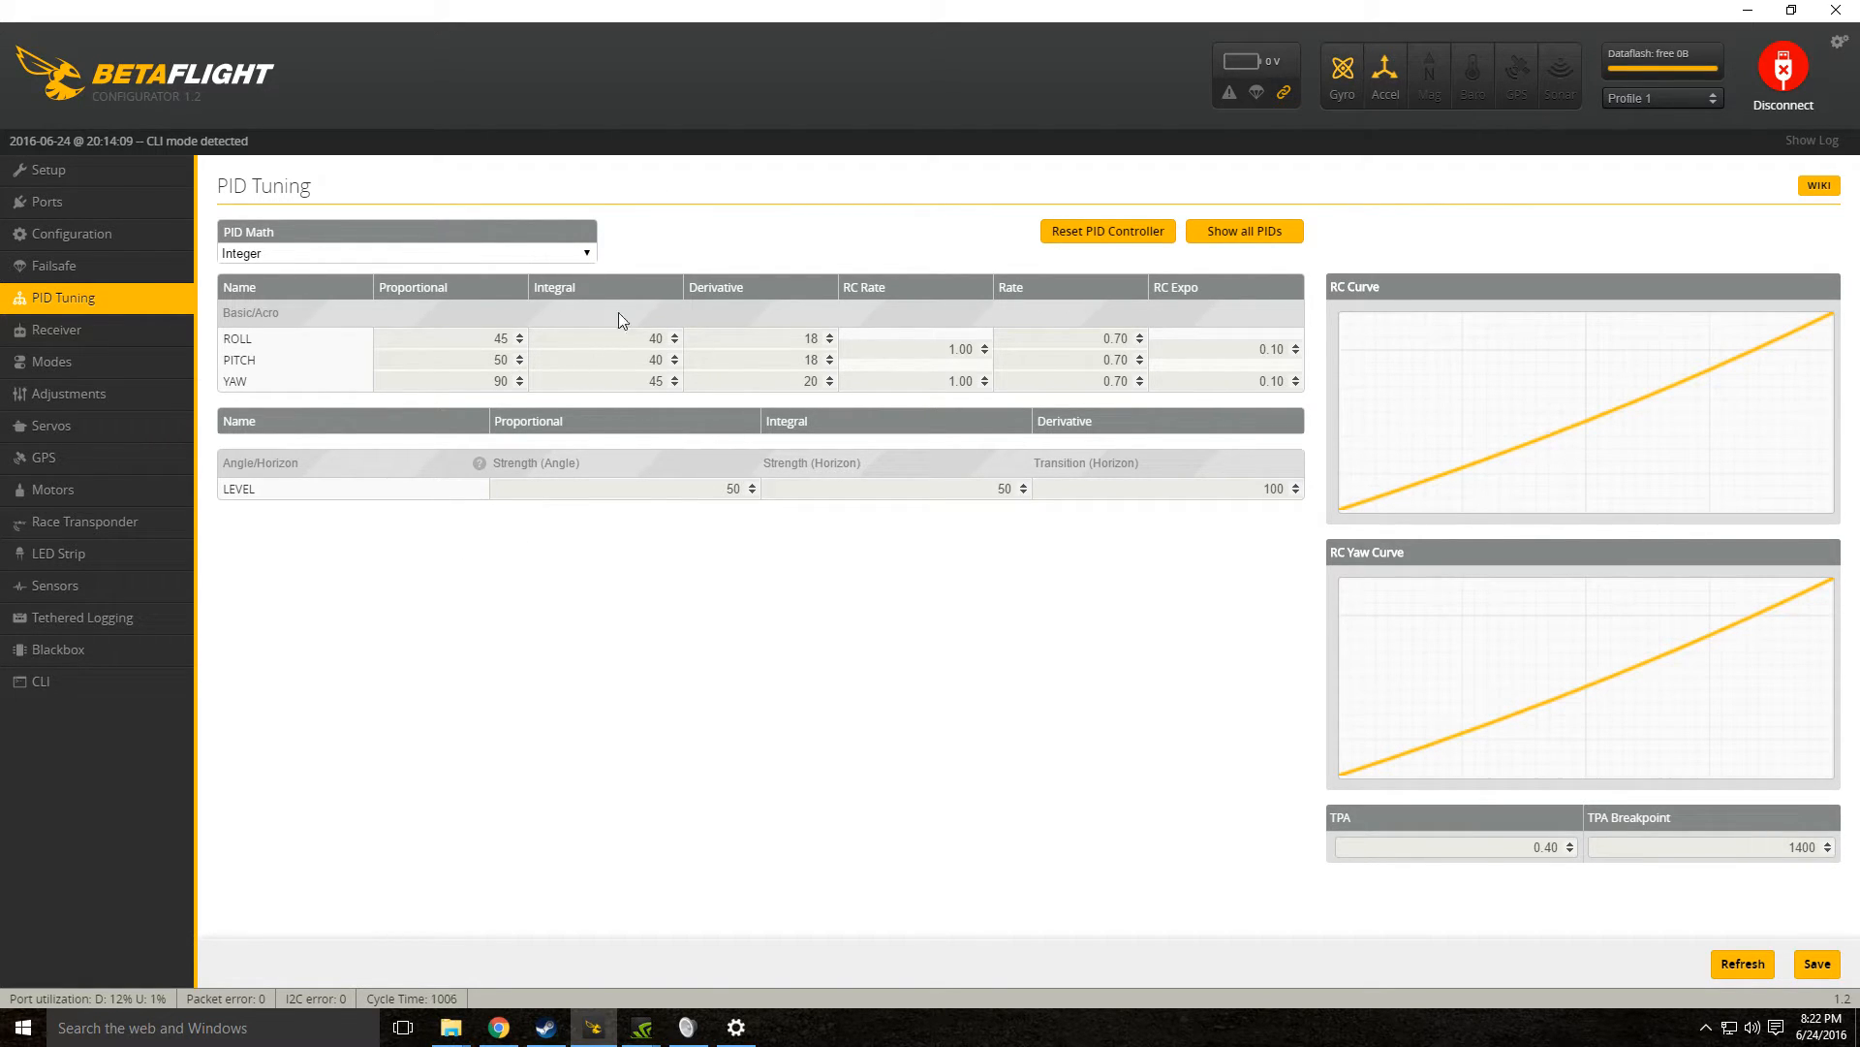
{"action": "mouse_move", "coordinate": [686, 424]}
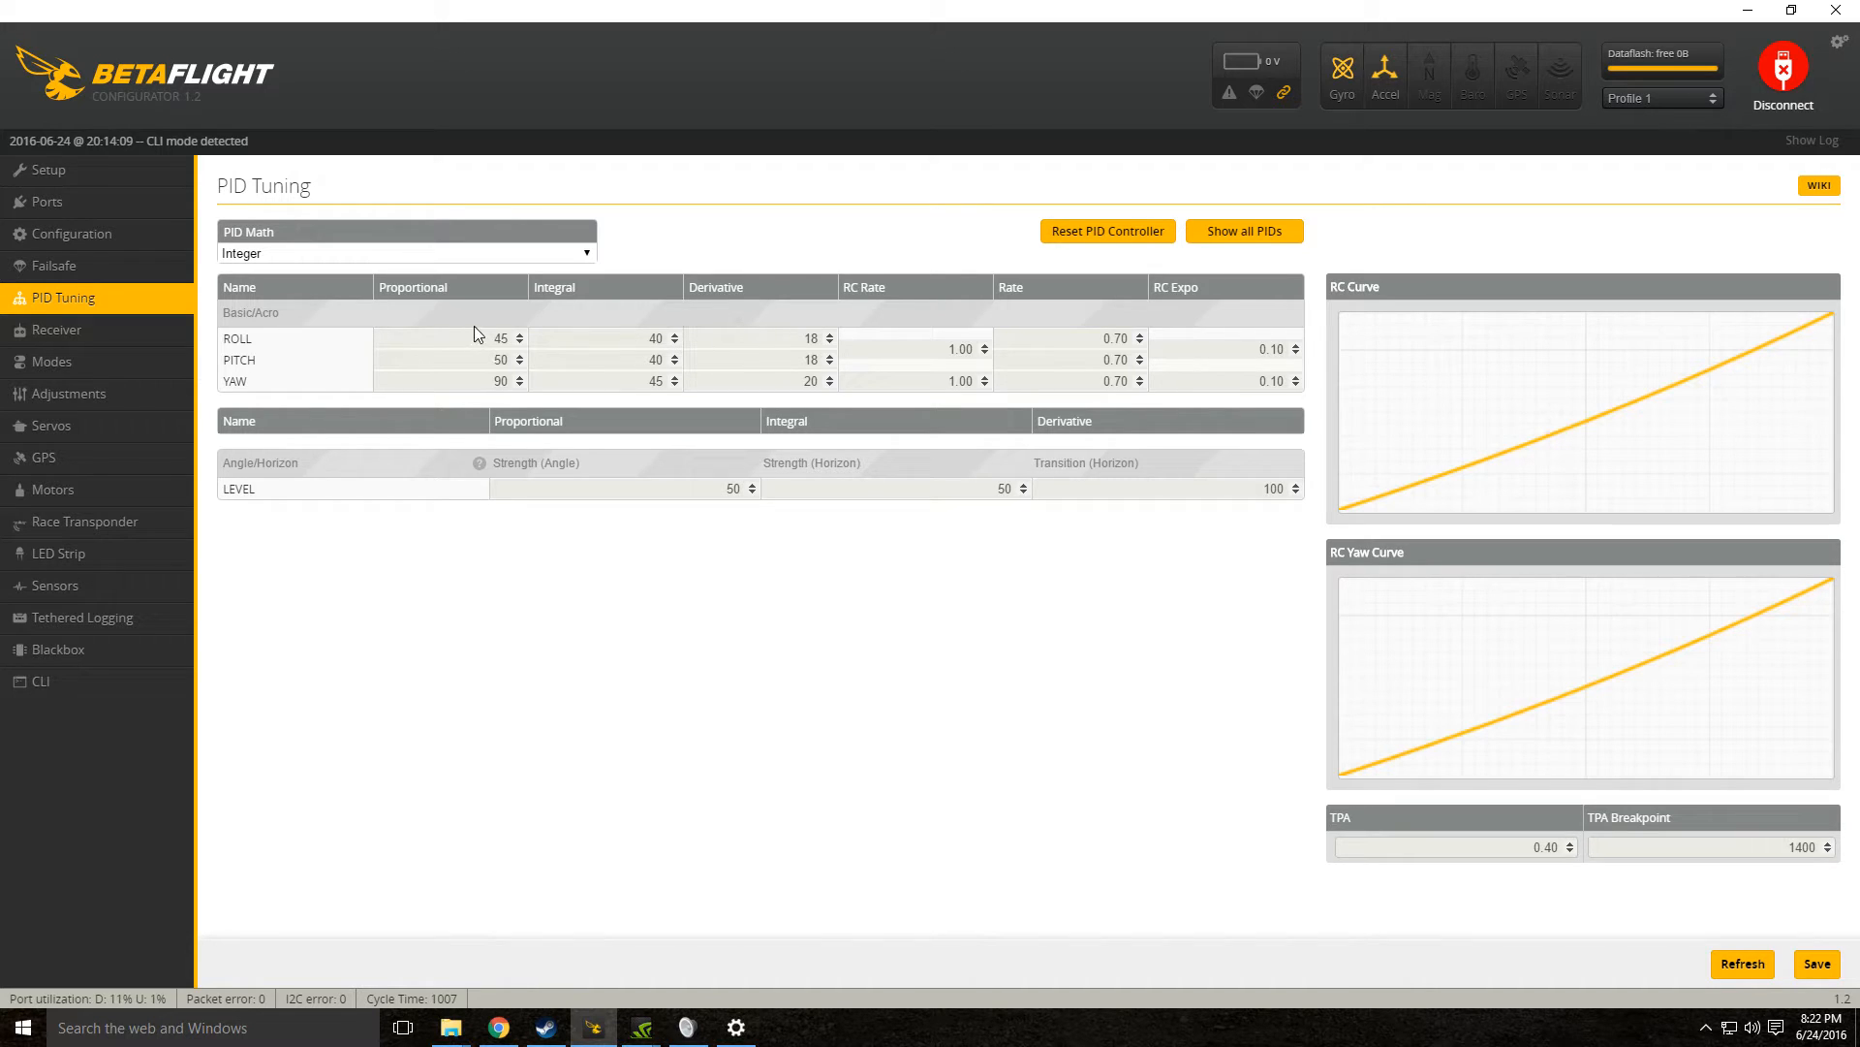
{"action": "mouse_move", "coordinate": [726, 350]}
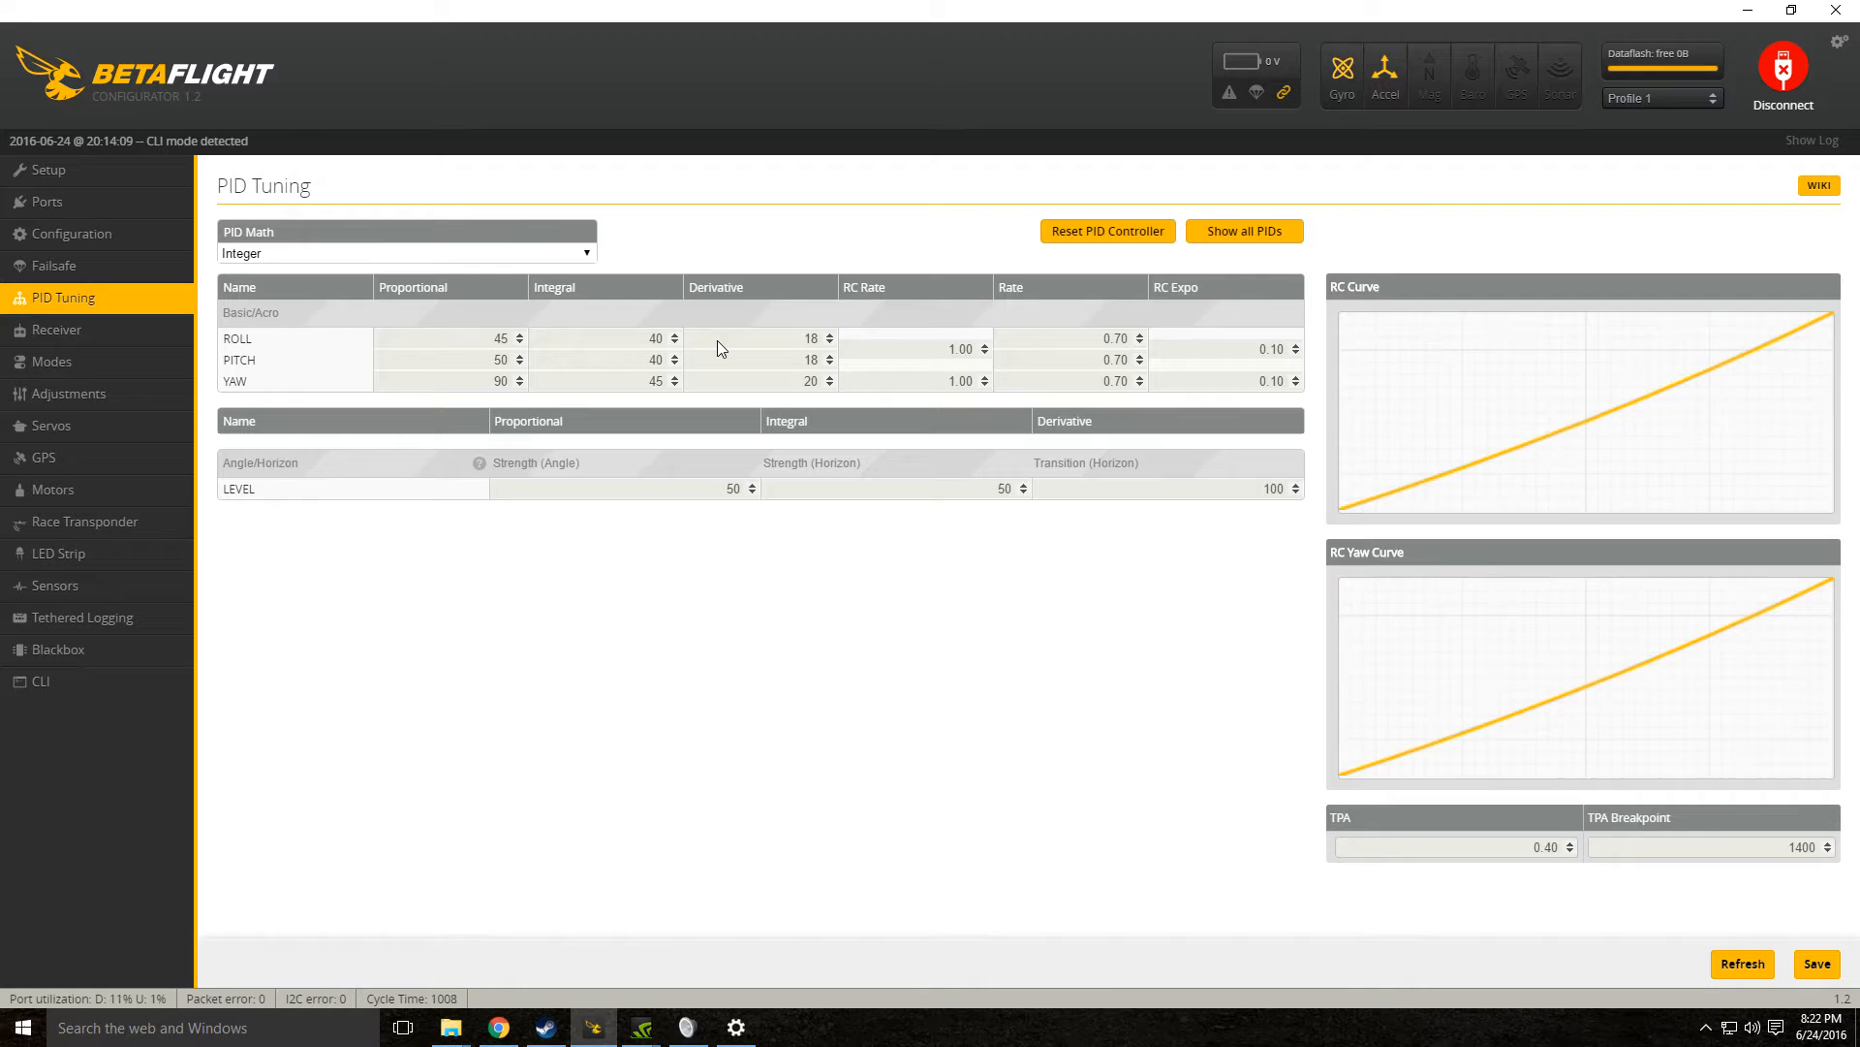
{"action": "mouse_move", "coordinate": [713, 341]}
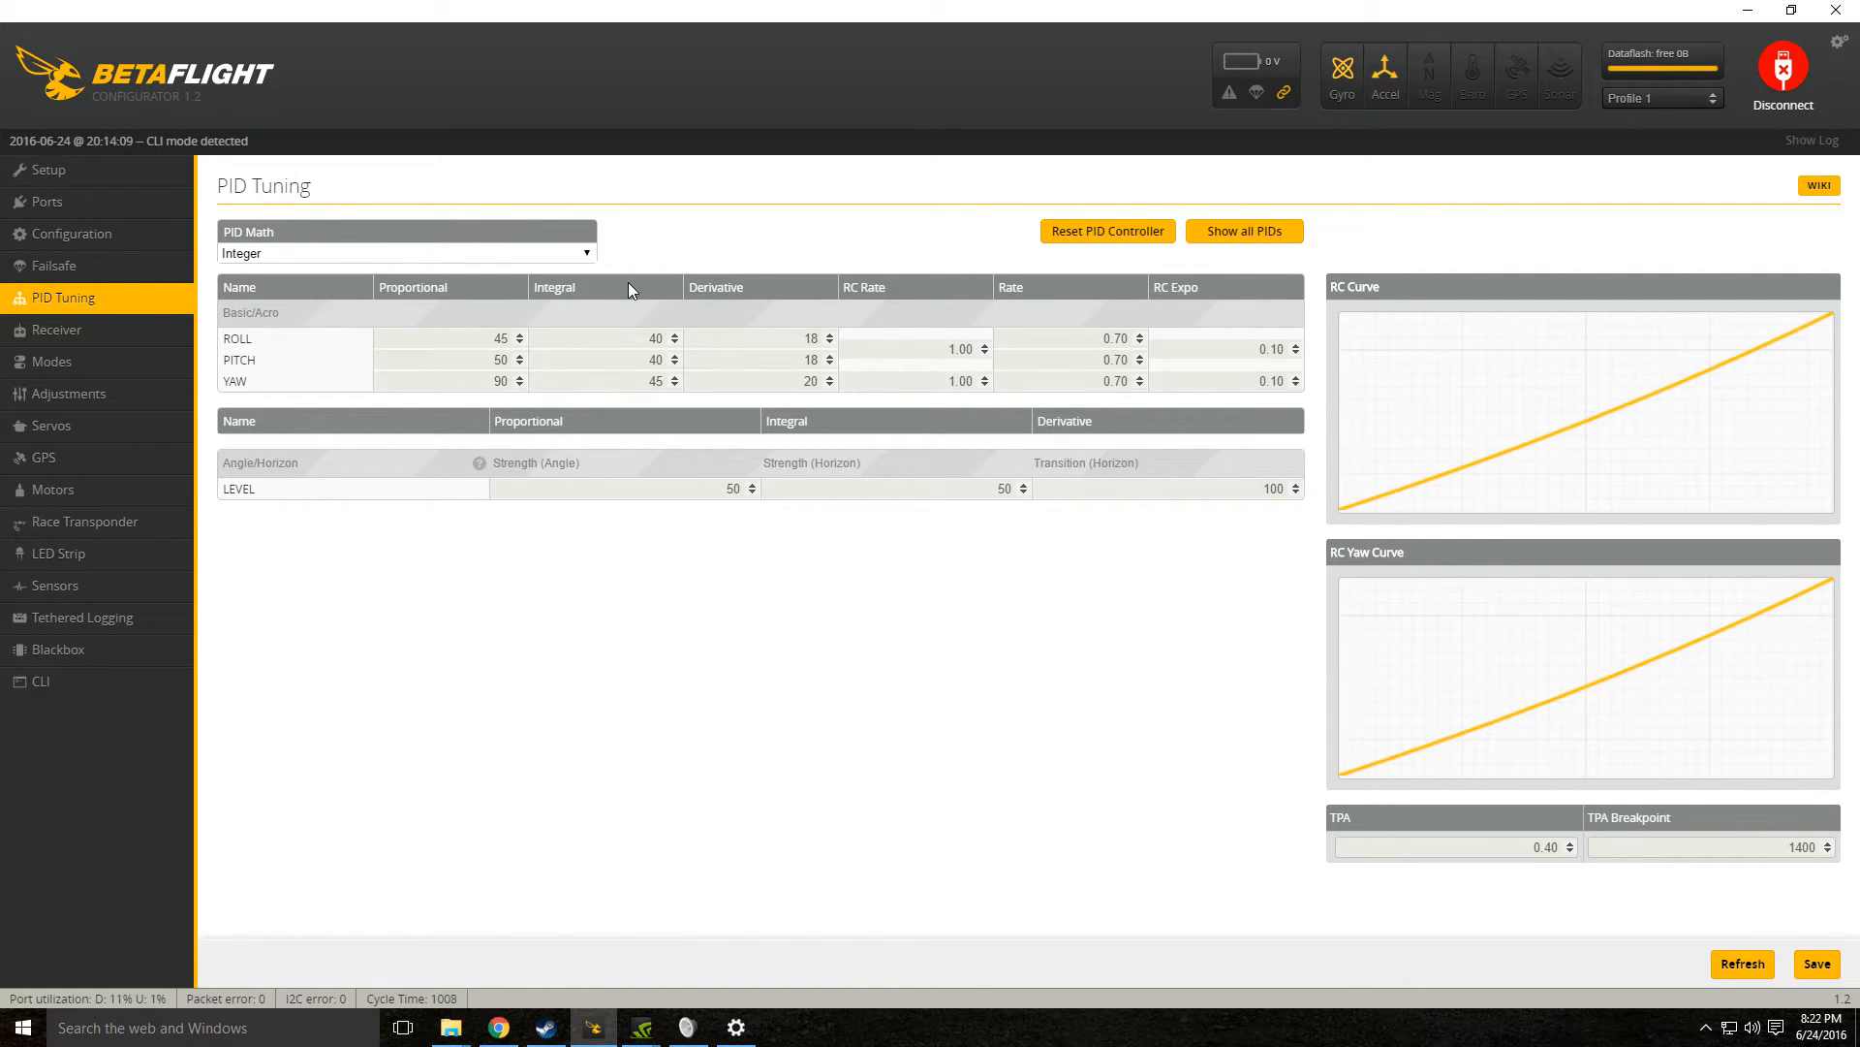
{"action": "mouse_move", "coordinate": [962, 548]}
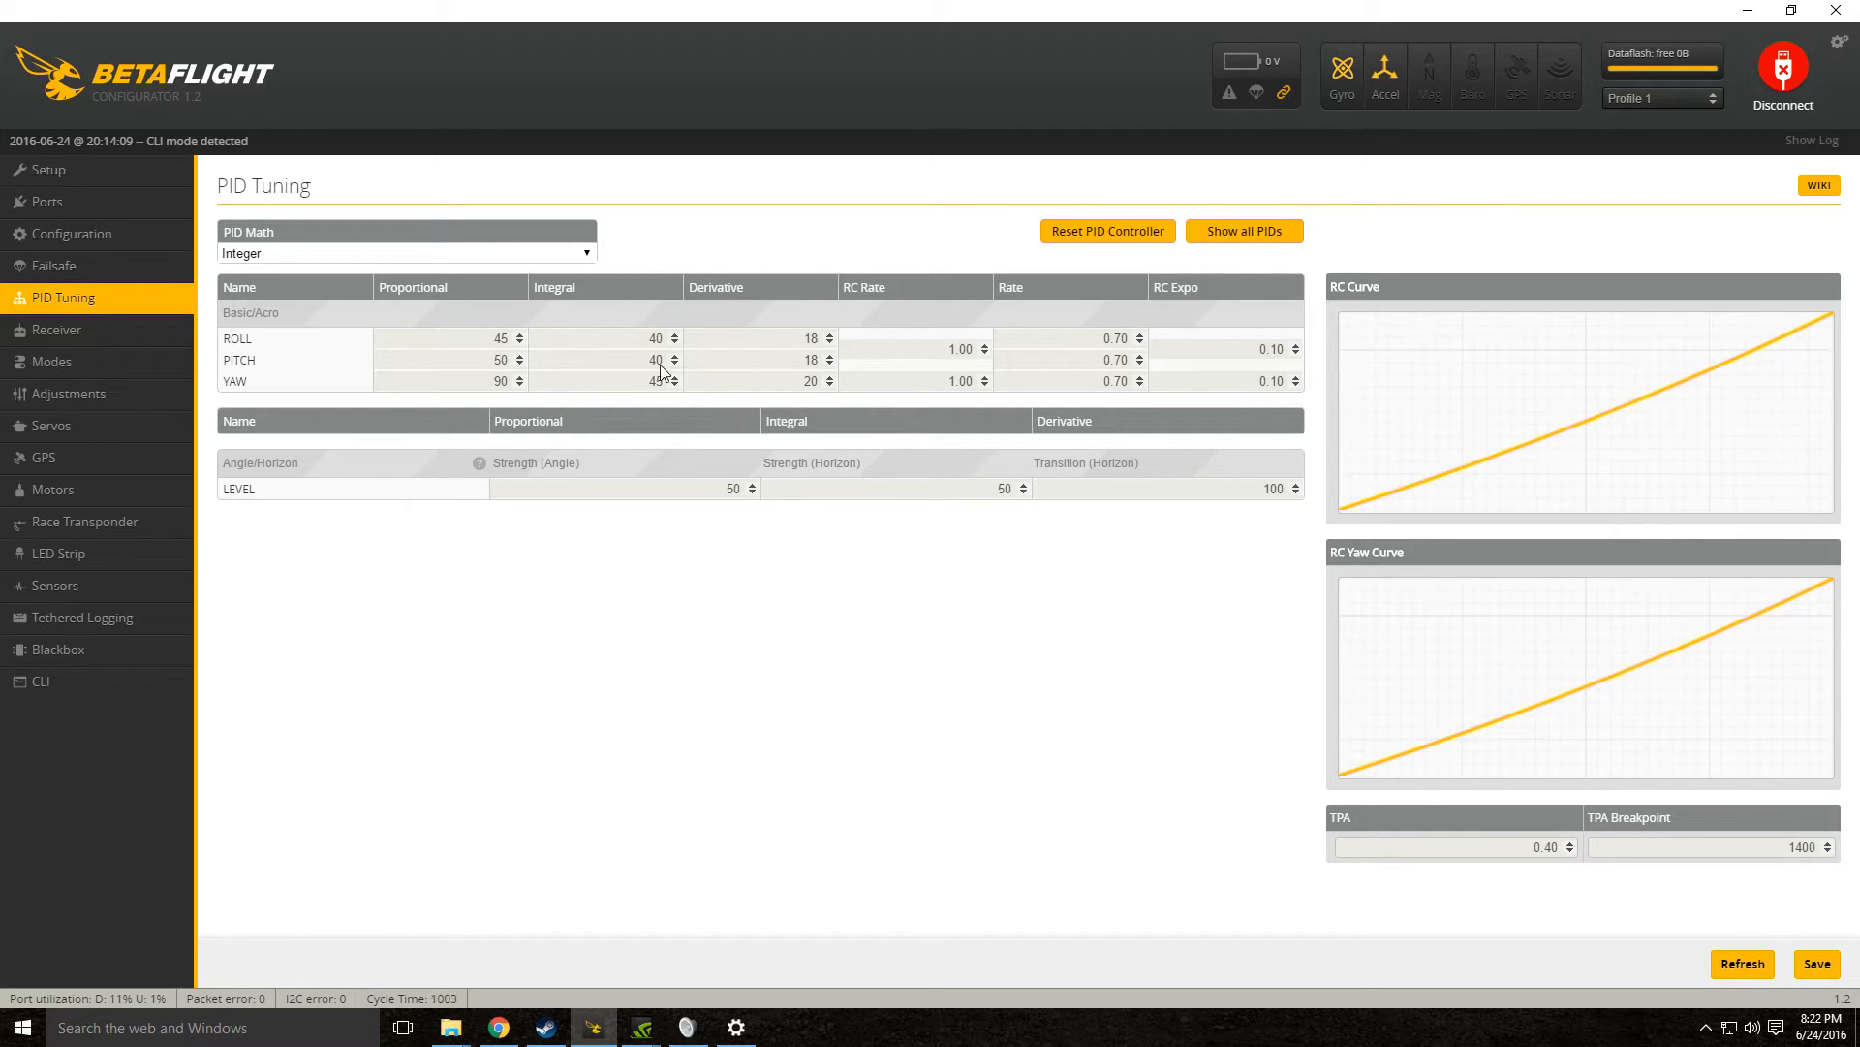
- Switch PID Math to Float, back to Integer, then select Float
{"action": "left_click", "coordinate": [677, 376]}
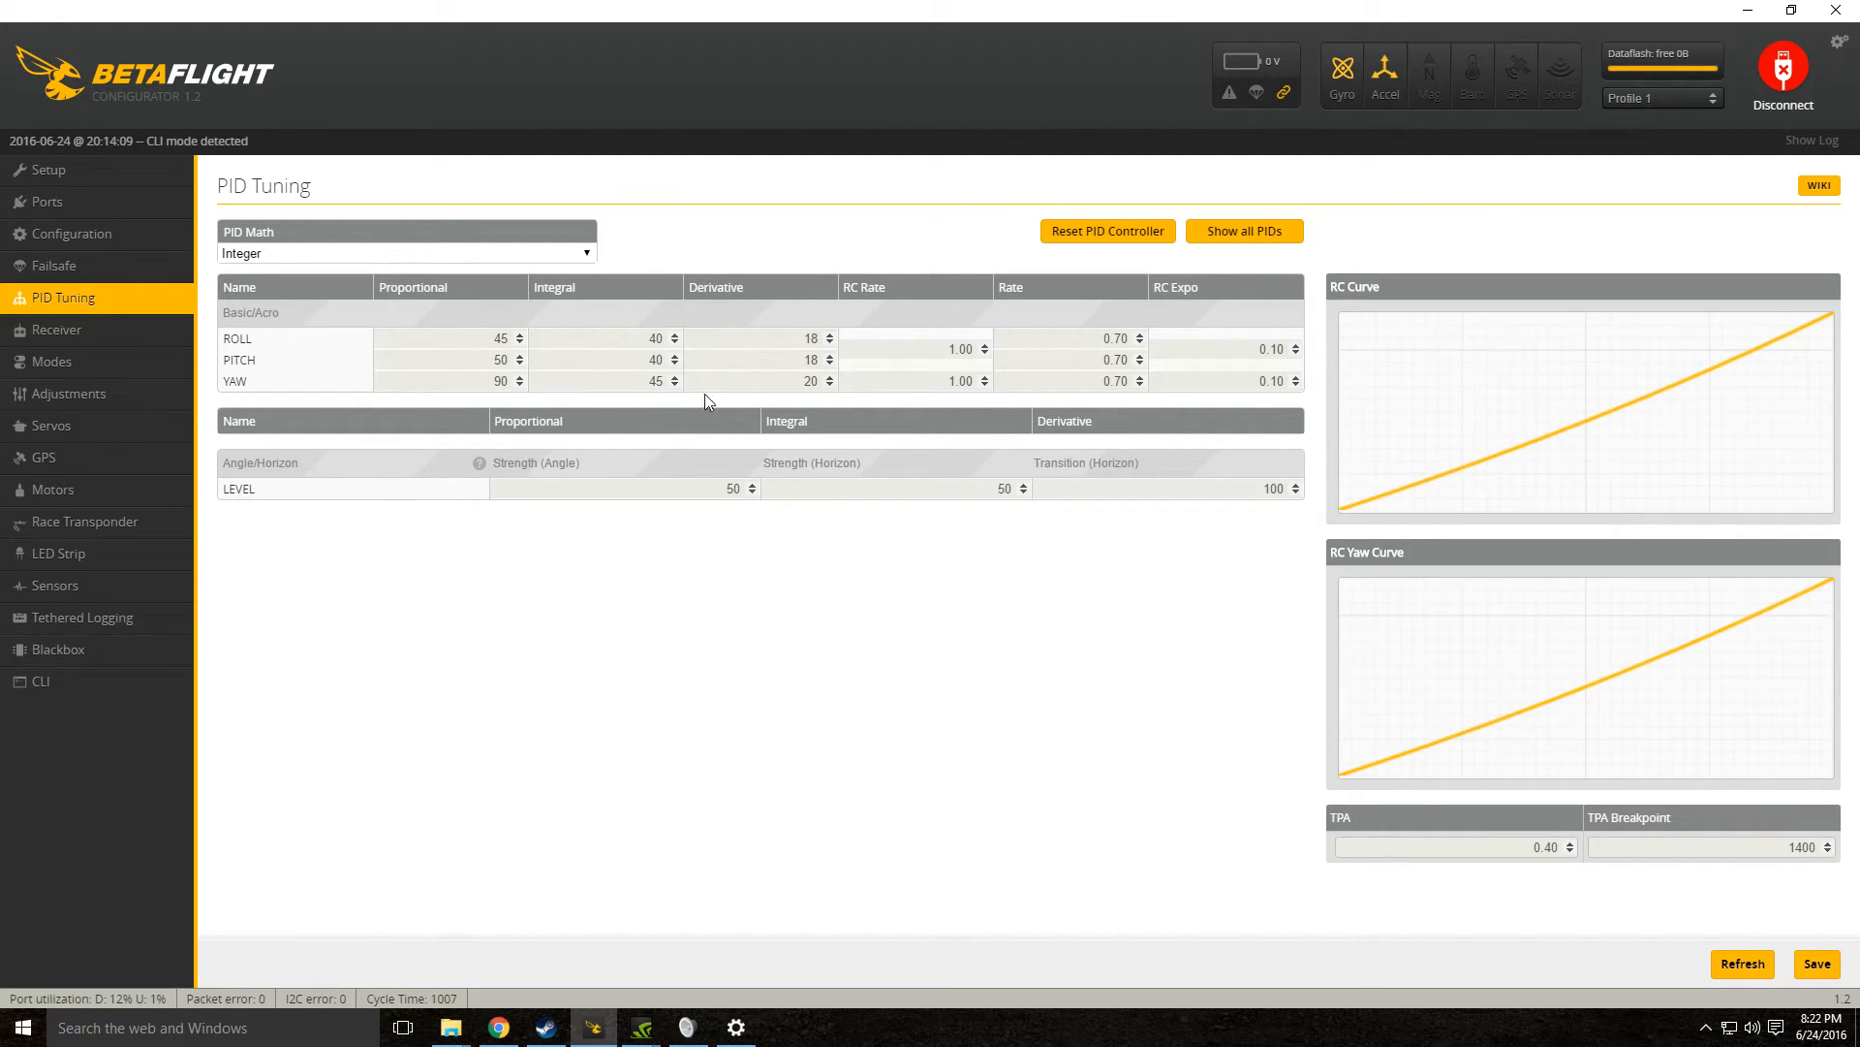
{"action": "left_click", "coordinate": [405, 253]}
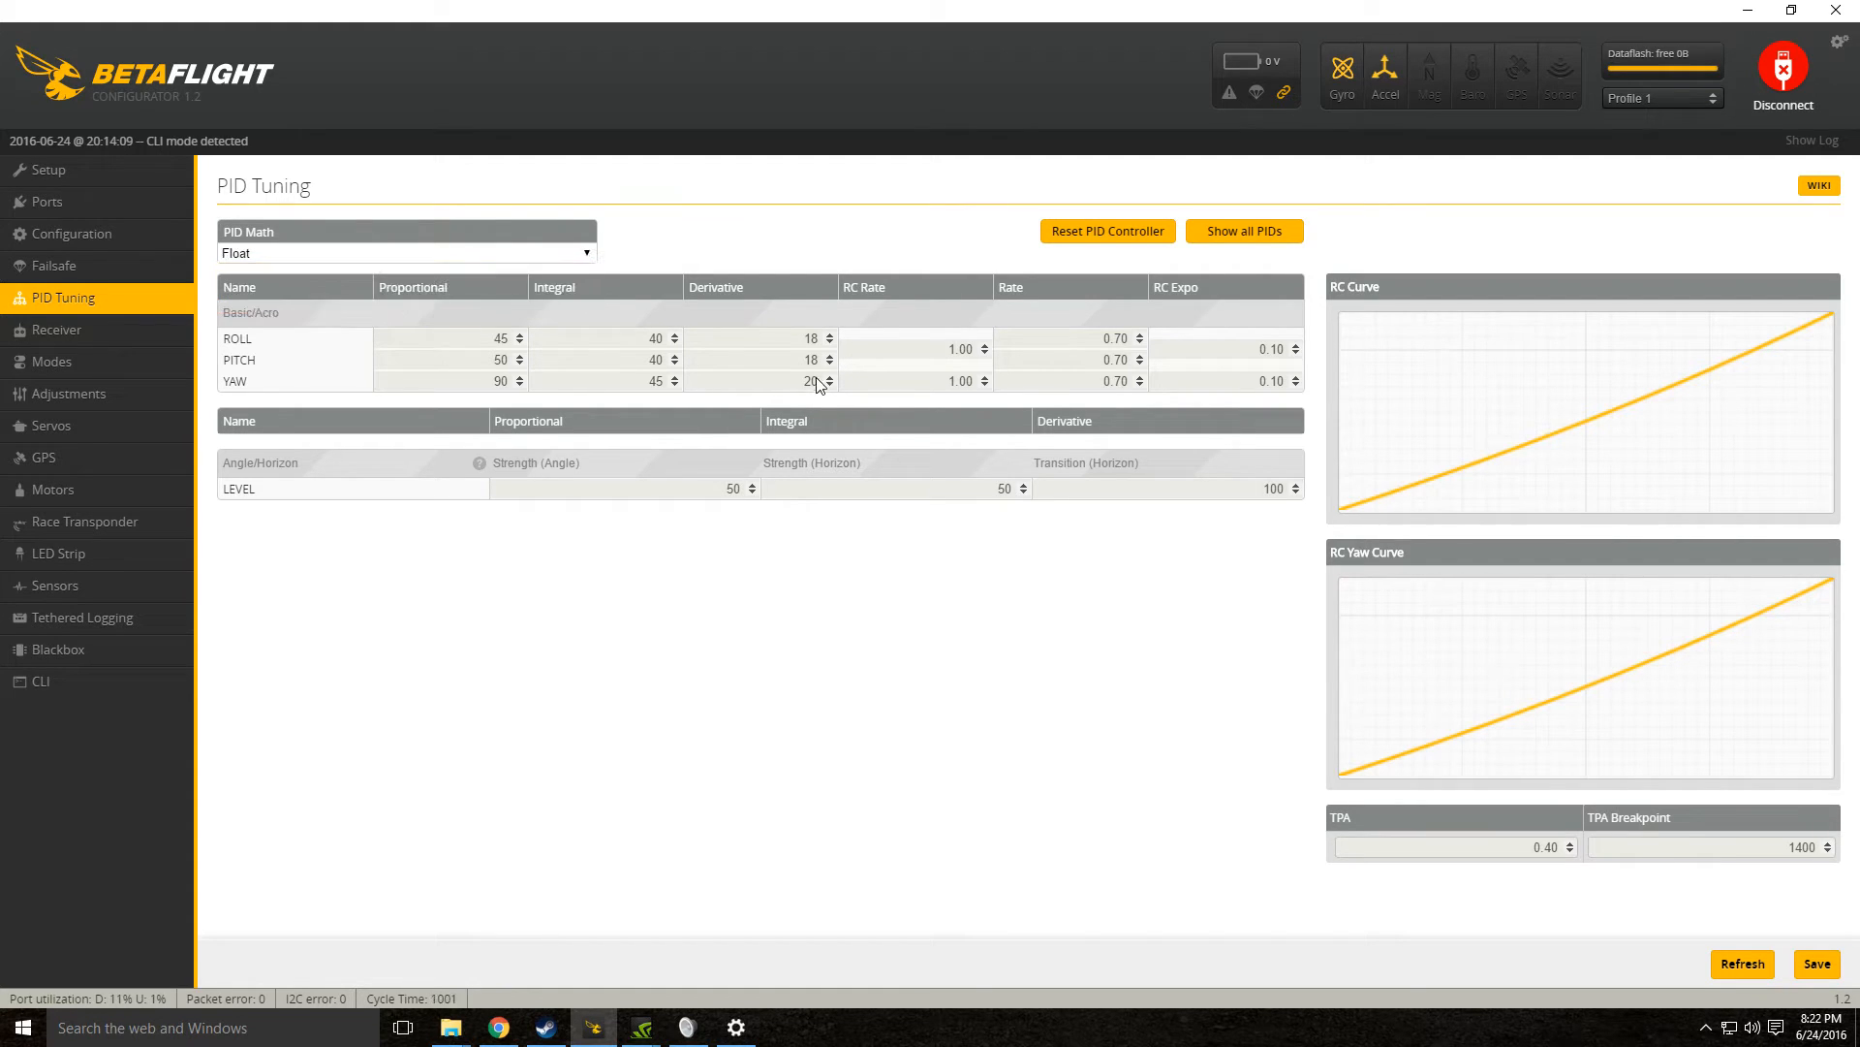
{"action": "left_click", "coordinate": [406, 252]}
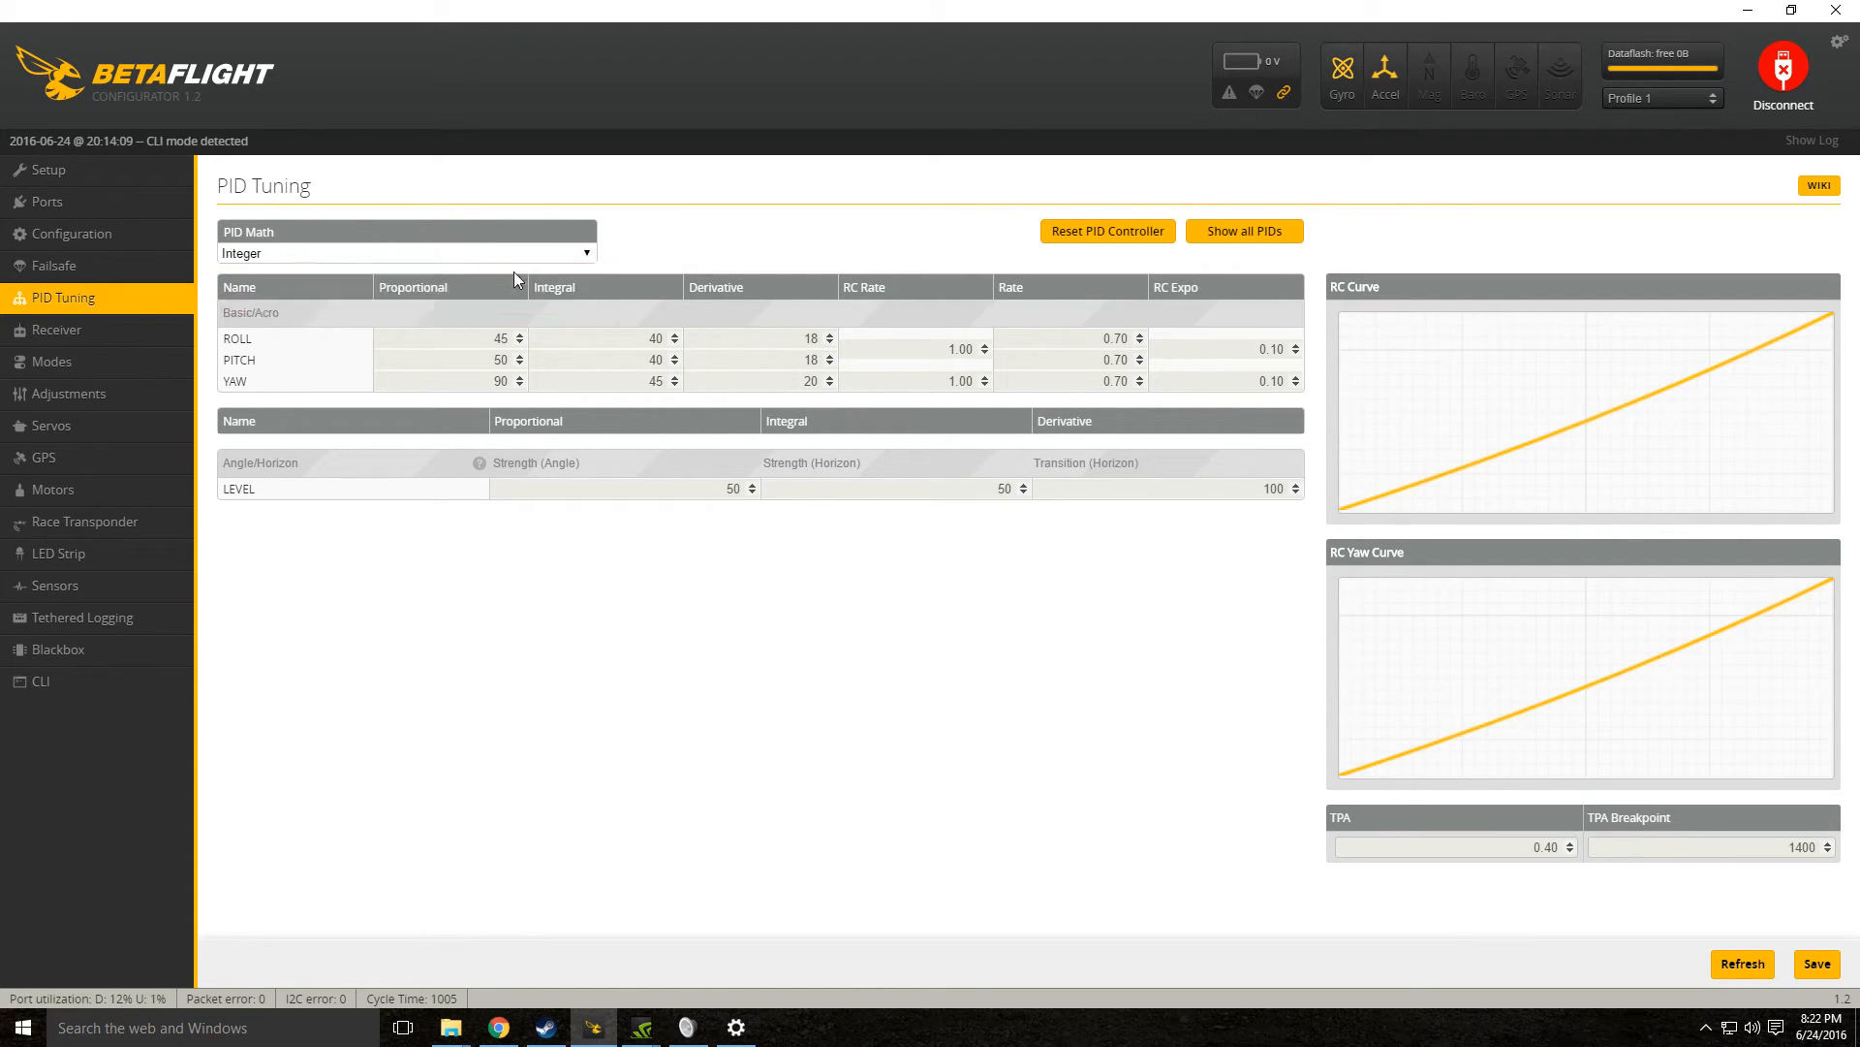
{"action": "left_click", "coordinate": [405, 253]}
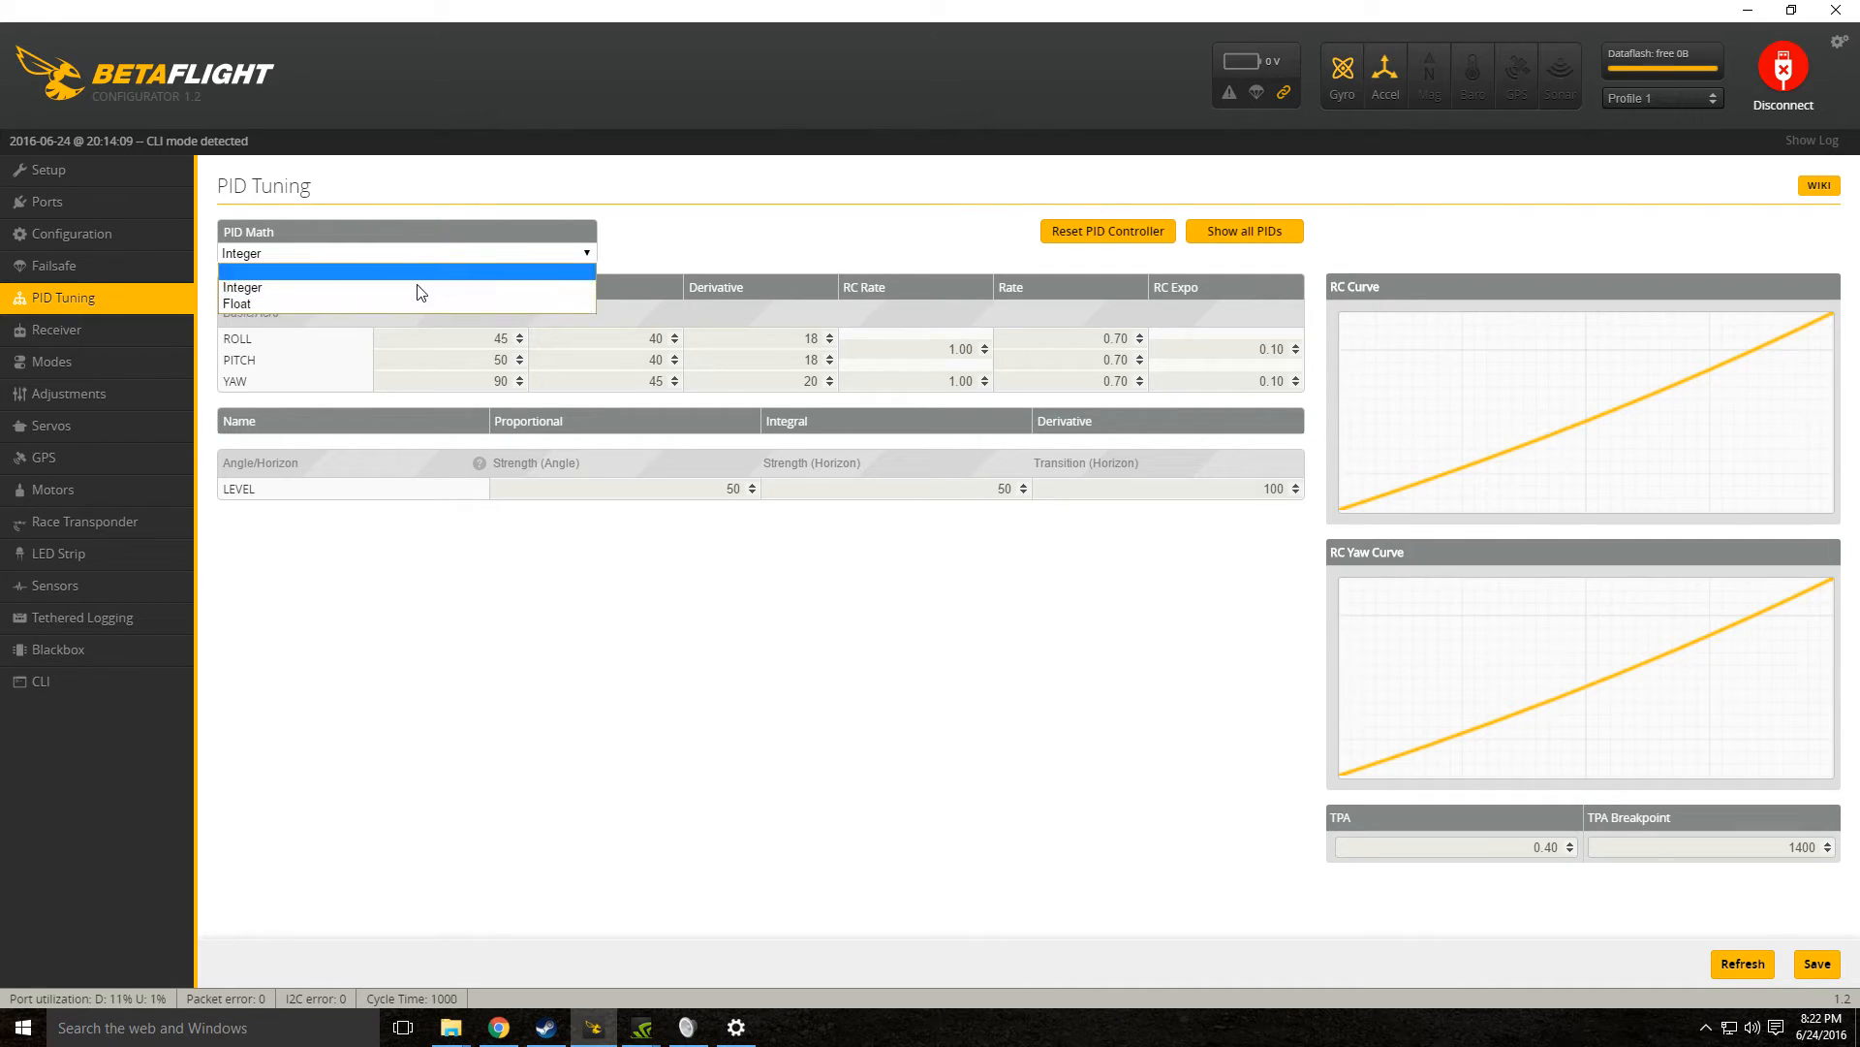
{"action": "left_click", "coordinate": [236, 303]}
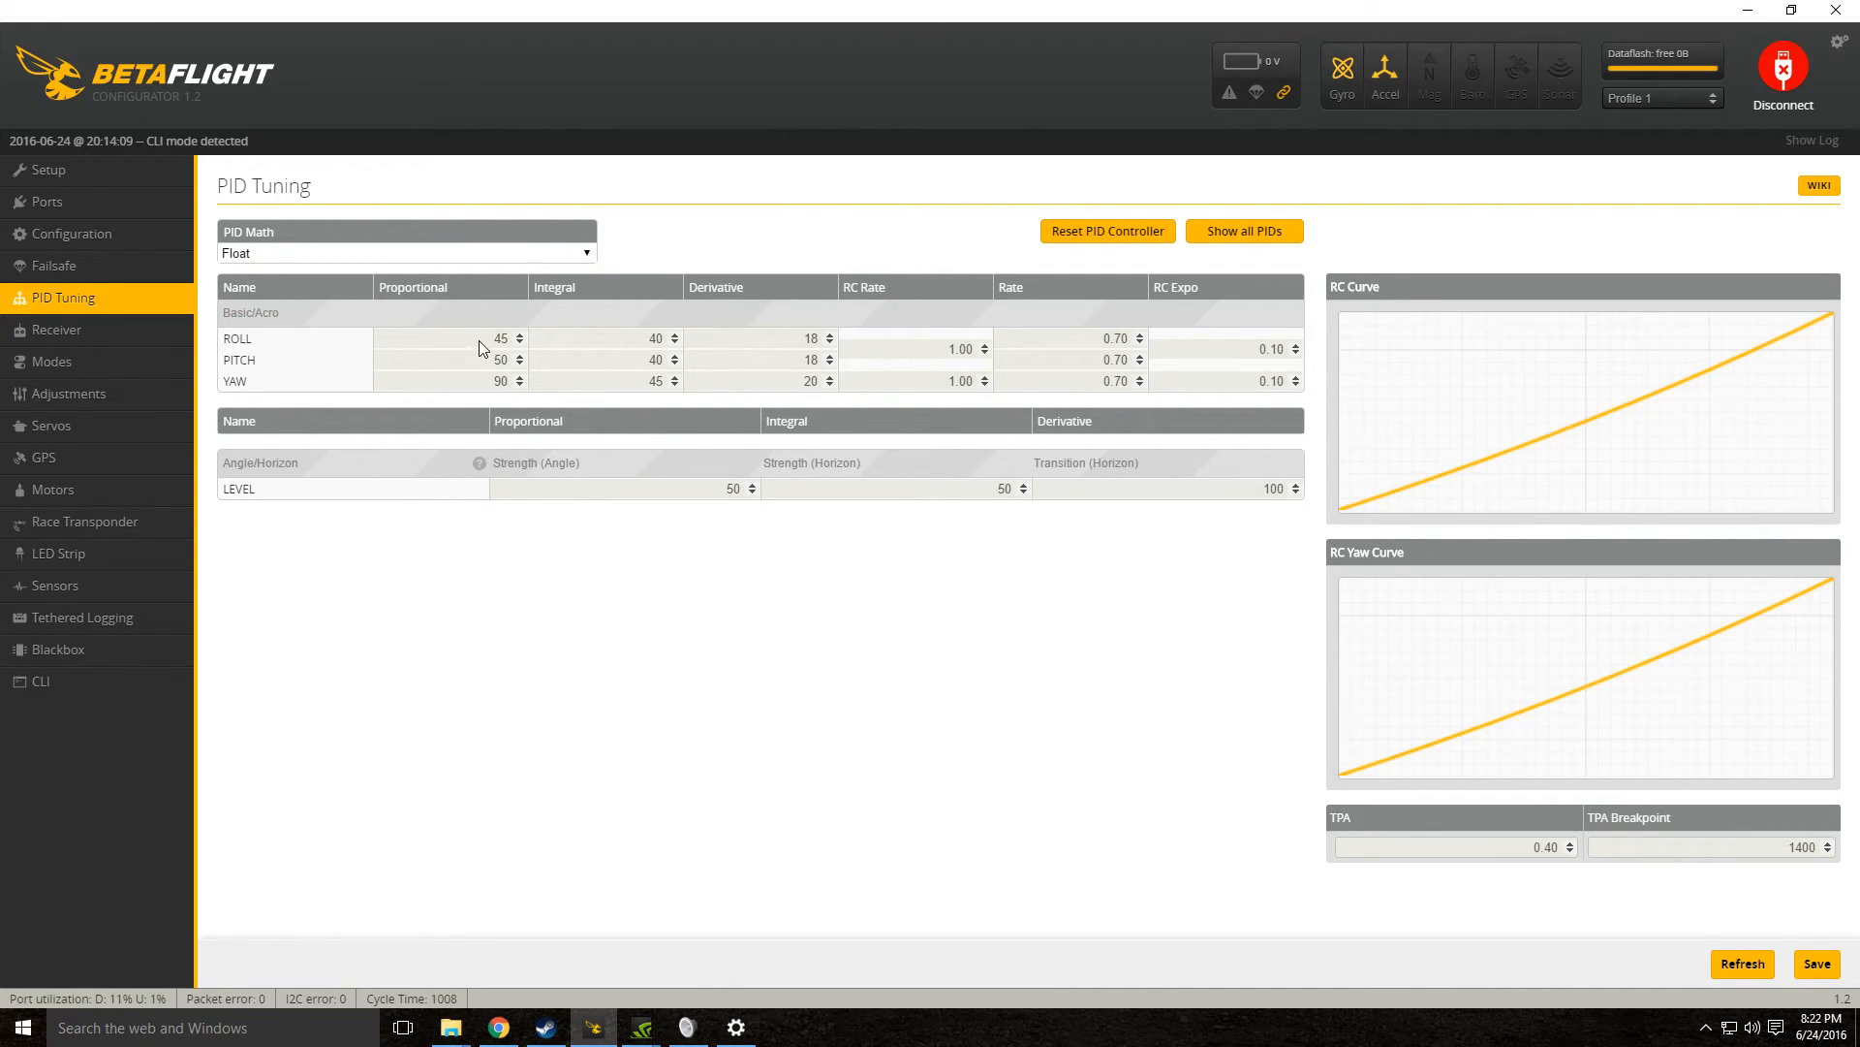
{"action": "mouse_move", "coordinate": [774, 362]}
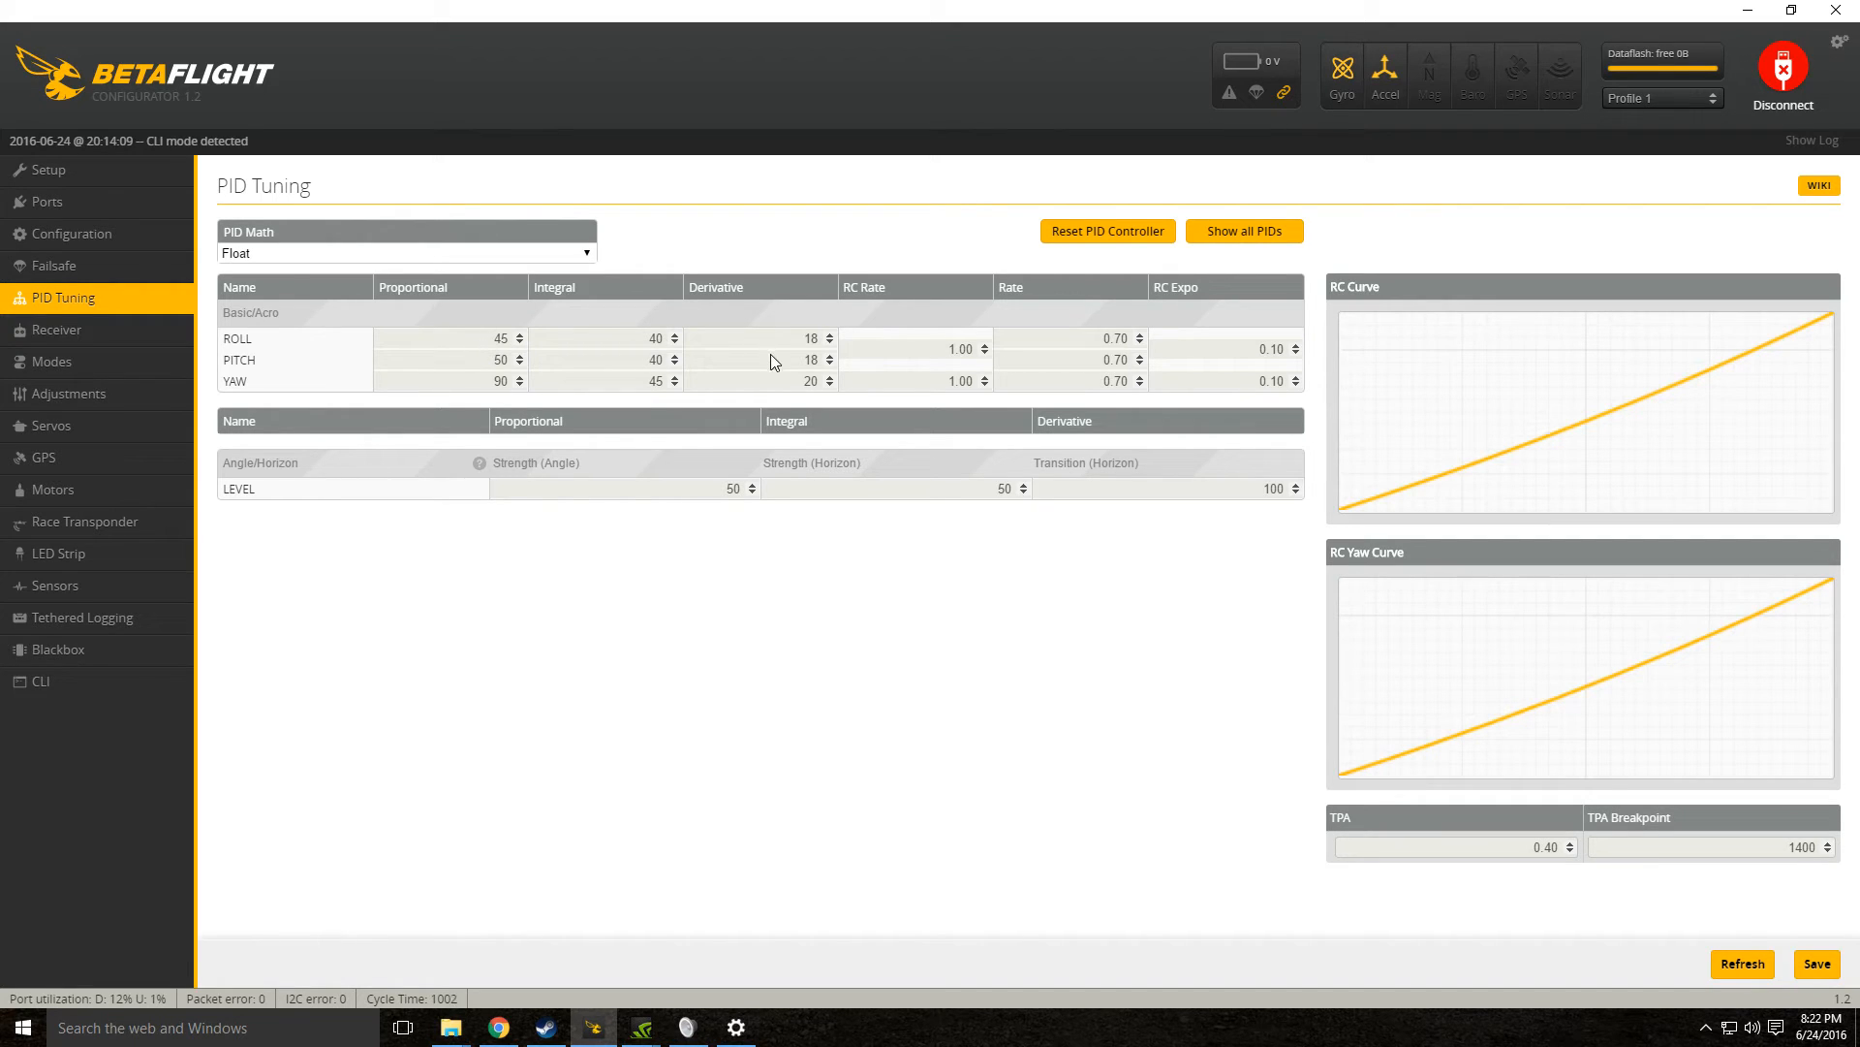
{"action": "mouse_move", "coordinate": [809, 455]}
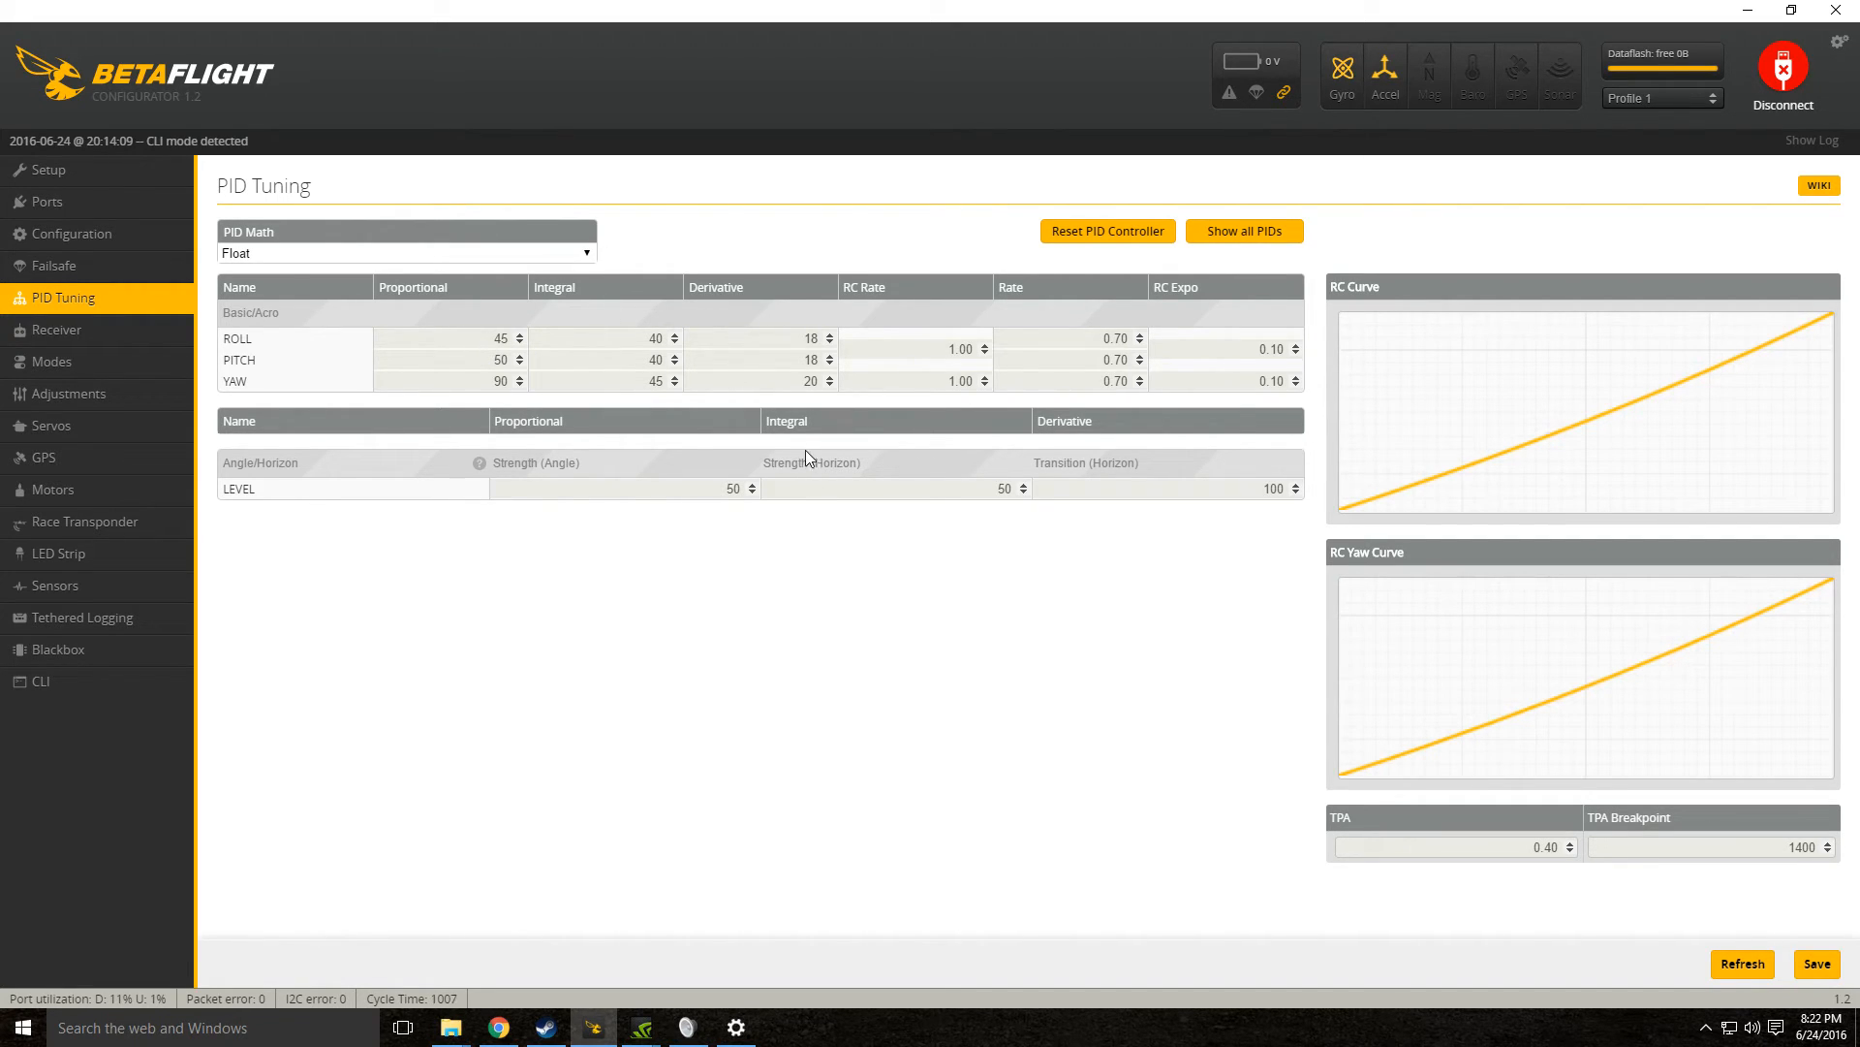
{"action": "mouse_move", "coordinate": [1103, 395]}
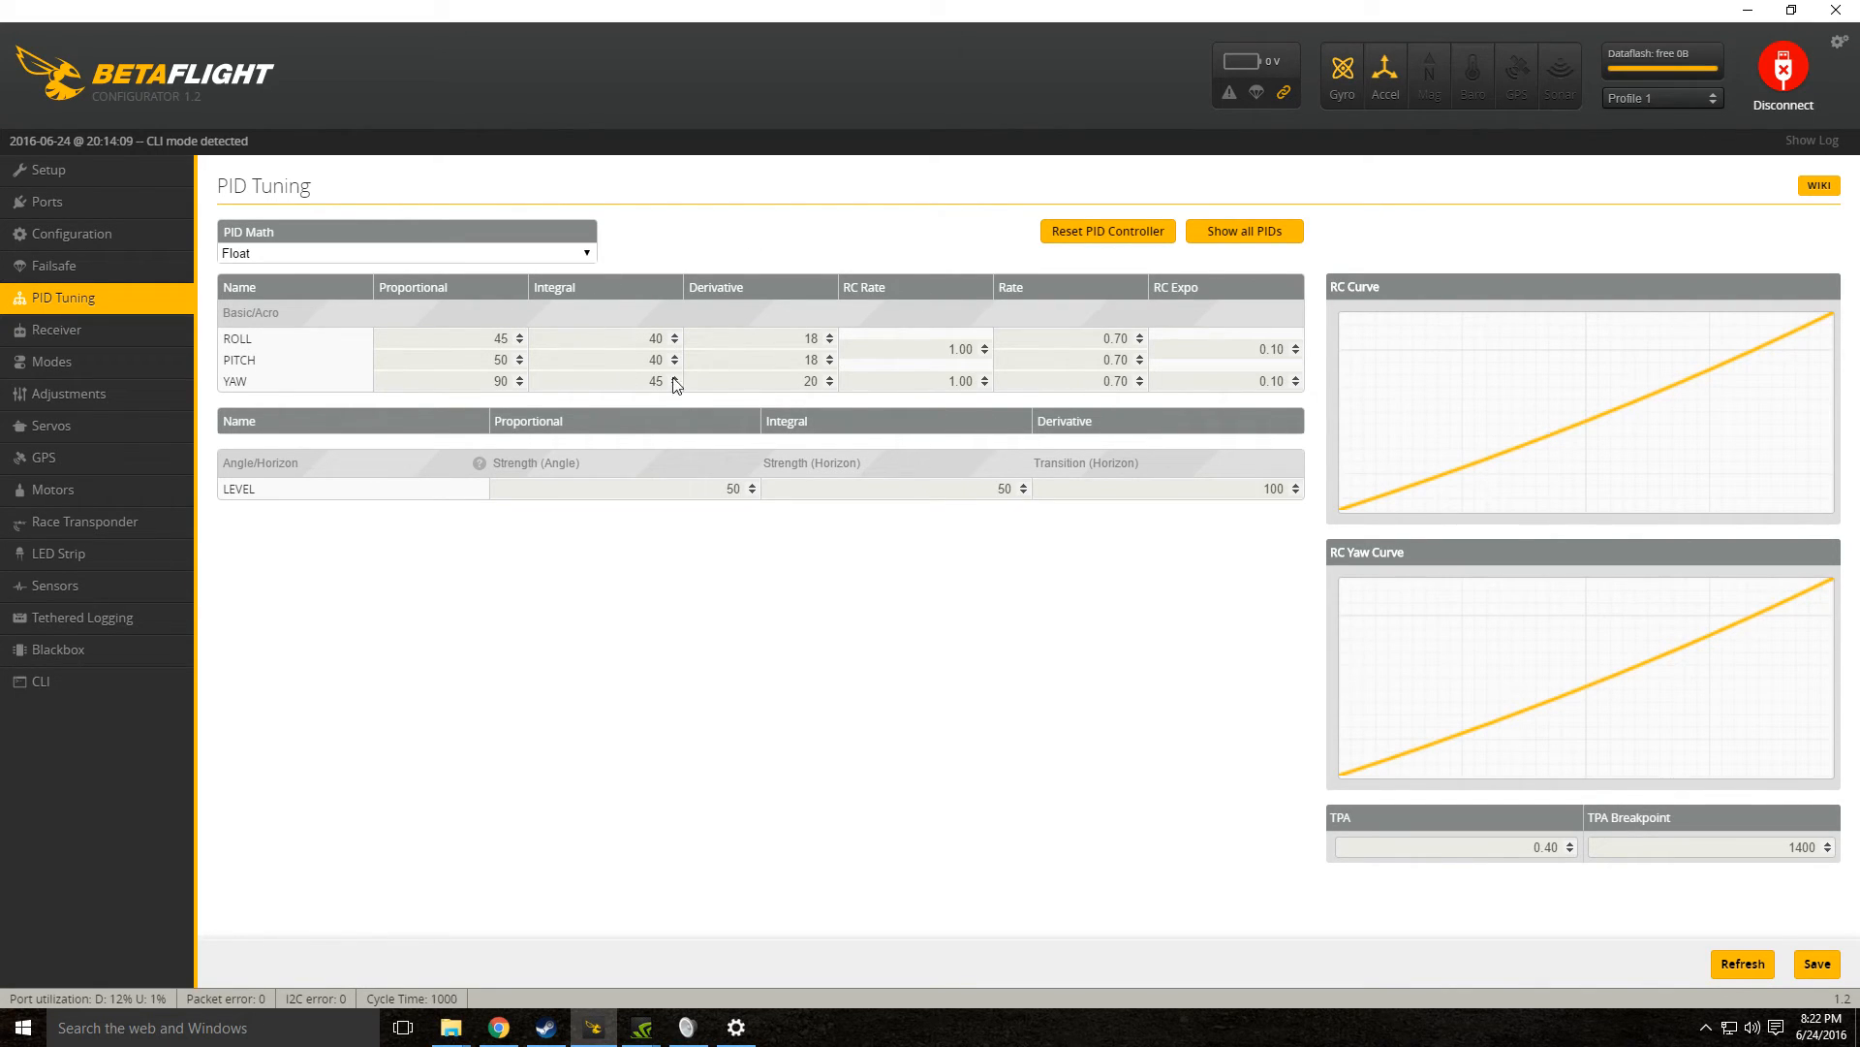
{"action": "mouse_move", "coordinate": [839, 376]}
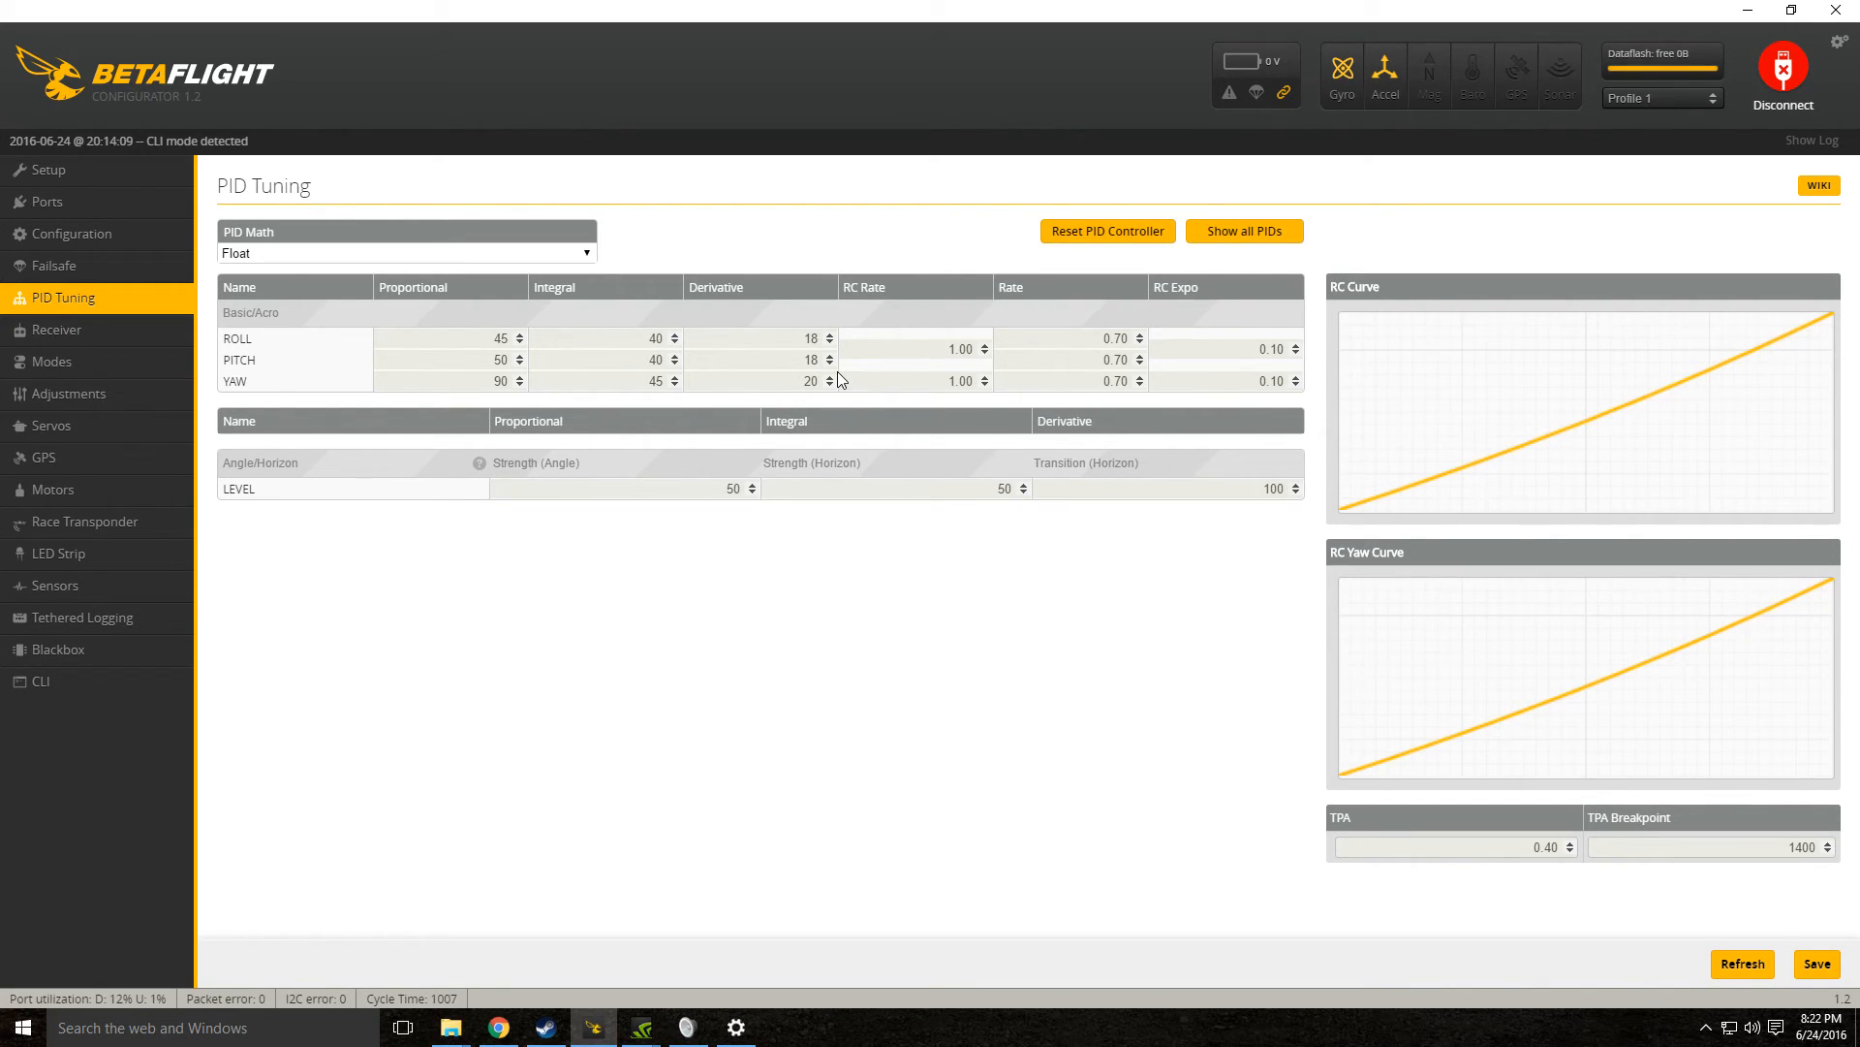